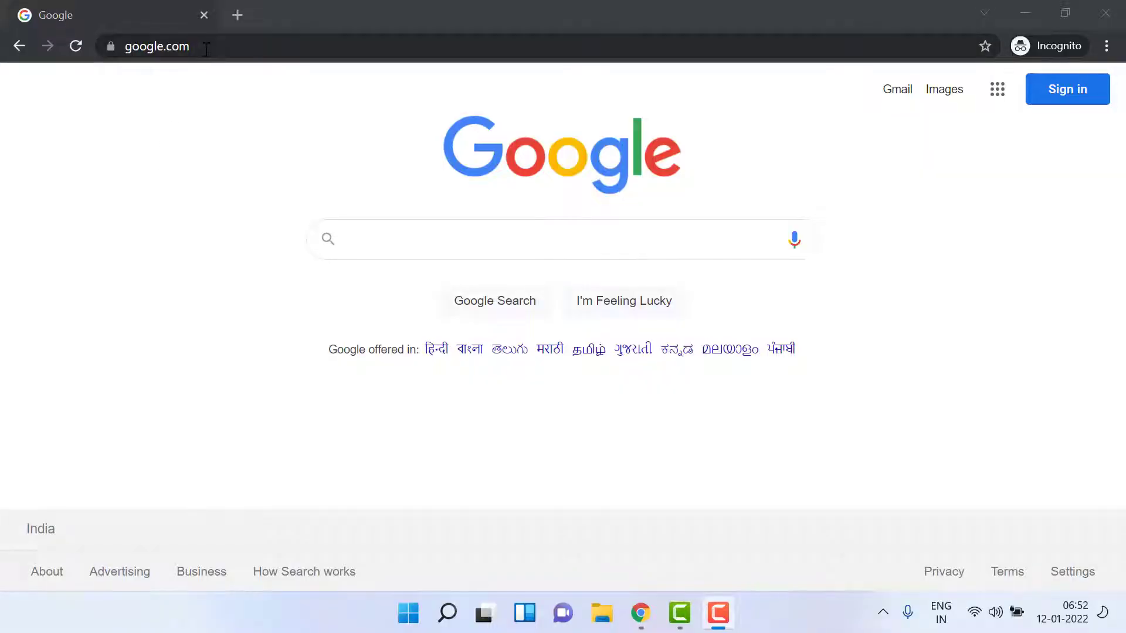
- Navigate Chrome from the Google homepage to tinywow.com
{"action": "type", "text": "tinywow"}
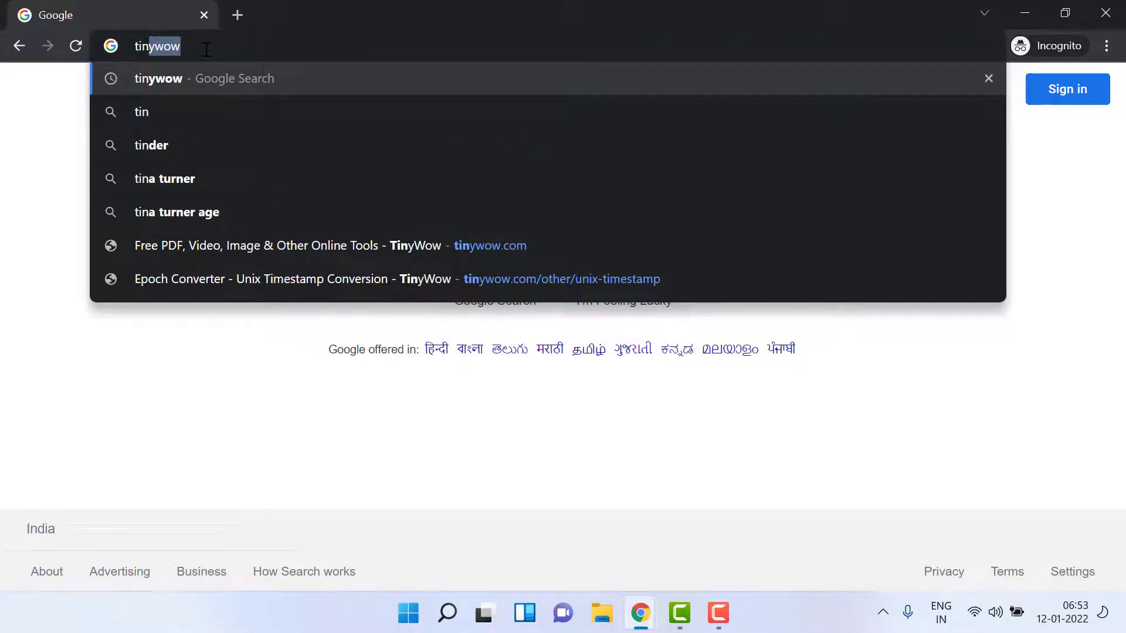
{"action": "key", "text": "Enter"}
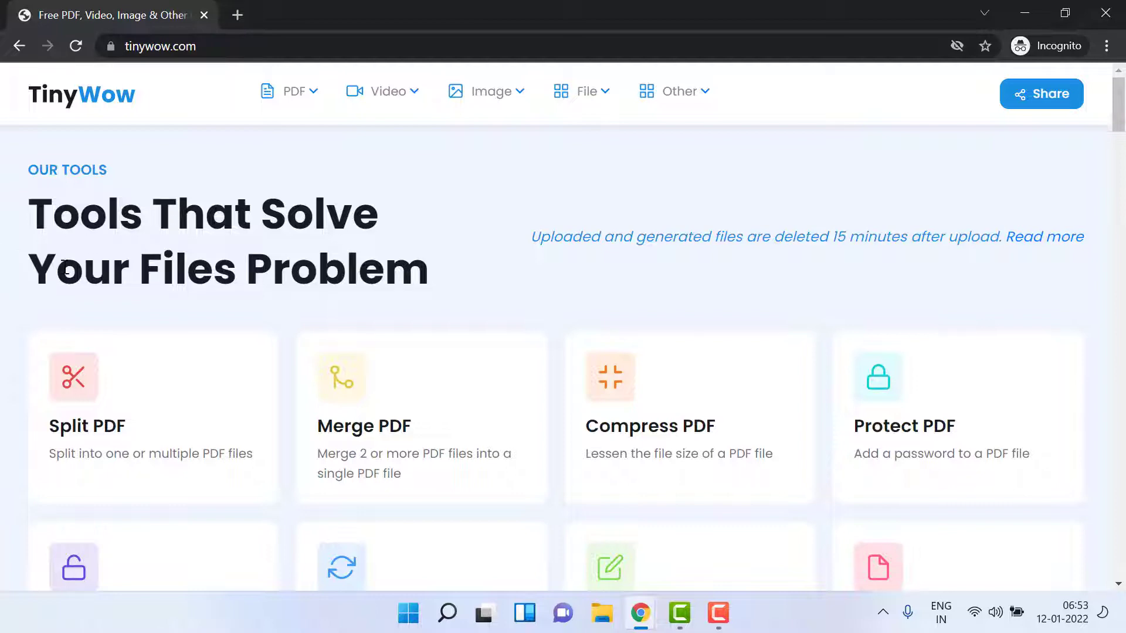
{"action": "mouse_move", "coordinate": [348, 274]}
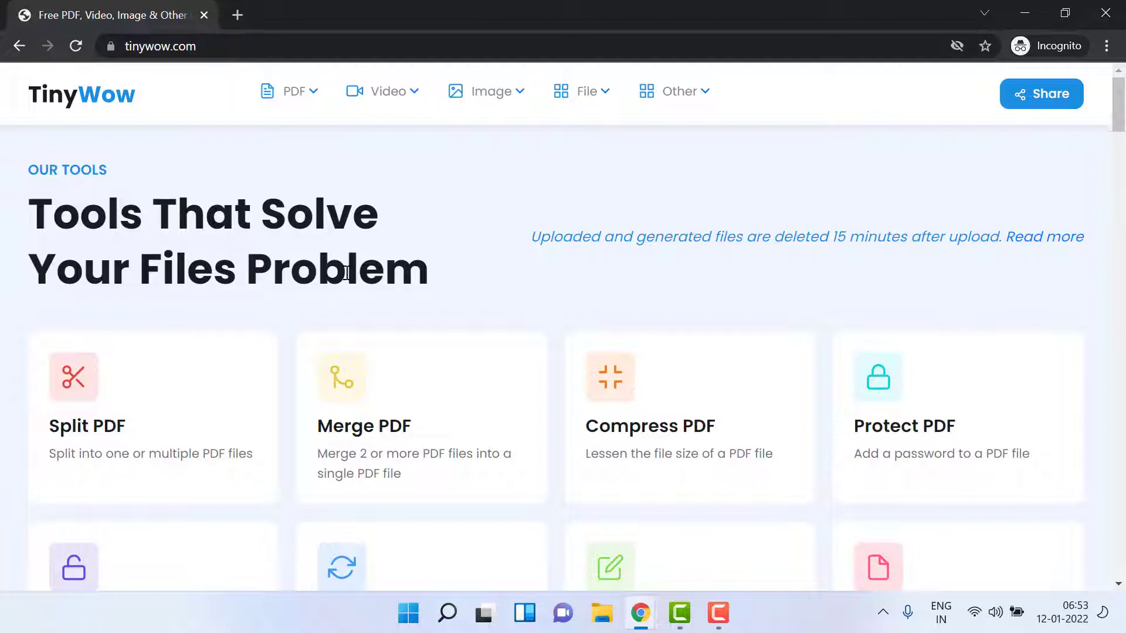
{"action": "mouse_move", "coordinate": [110, 385]}
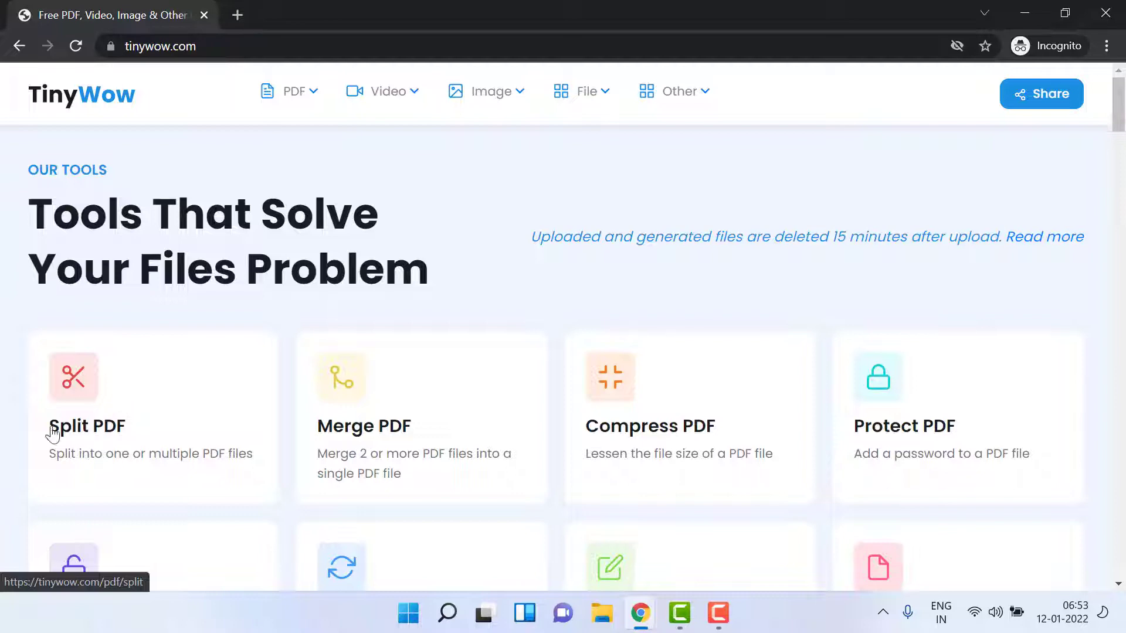
{"action": "mouse_move", "coordinate": [139, 435]}
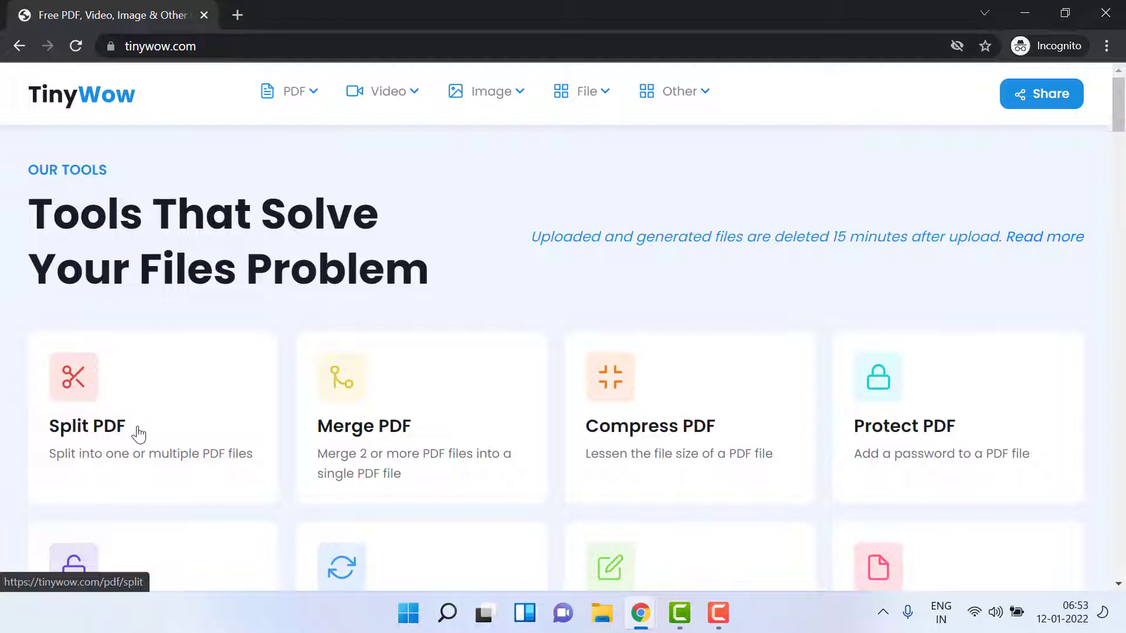
{"action": "mouse_move", "coordinate": [310, 384]}
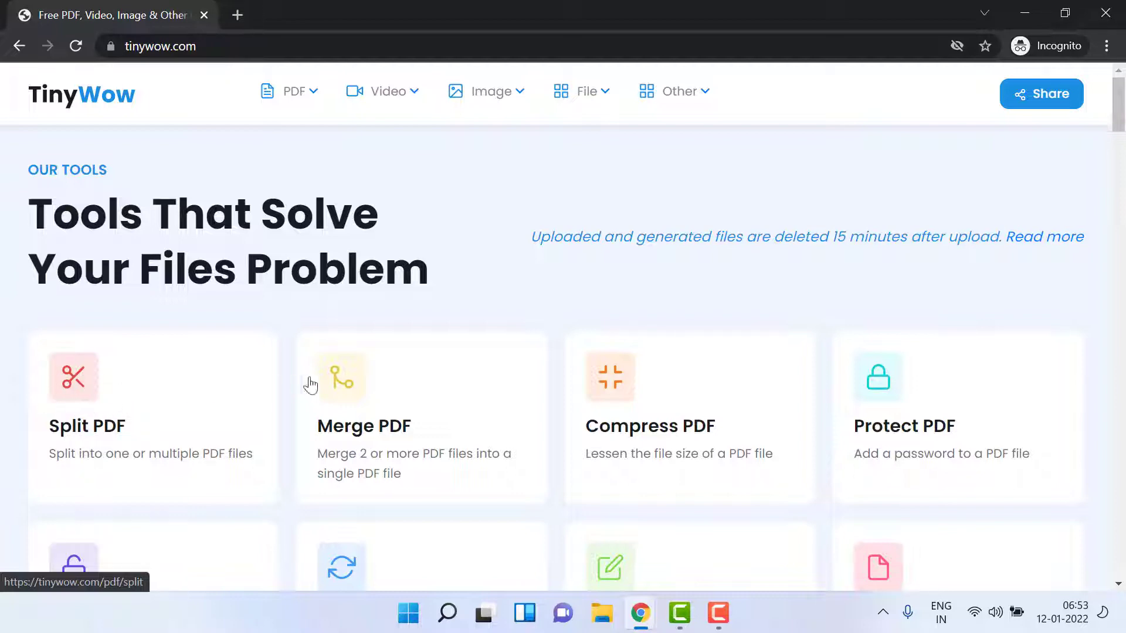
{"action": "mouse_move", "coordinate": [683, 427]}
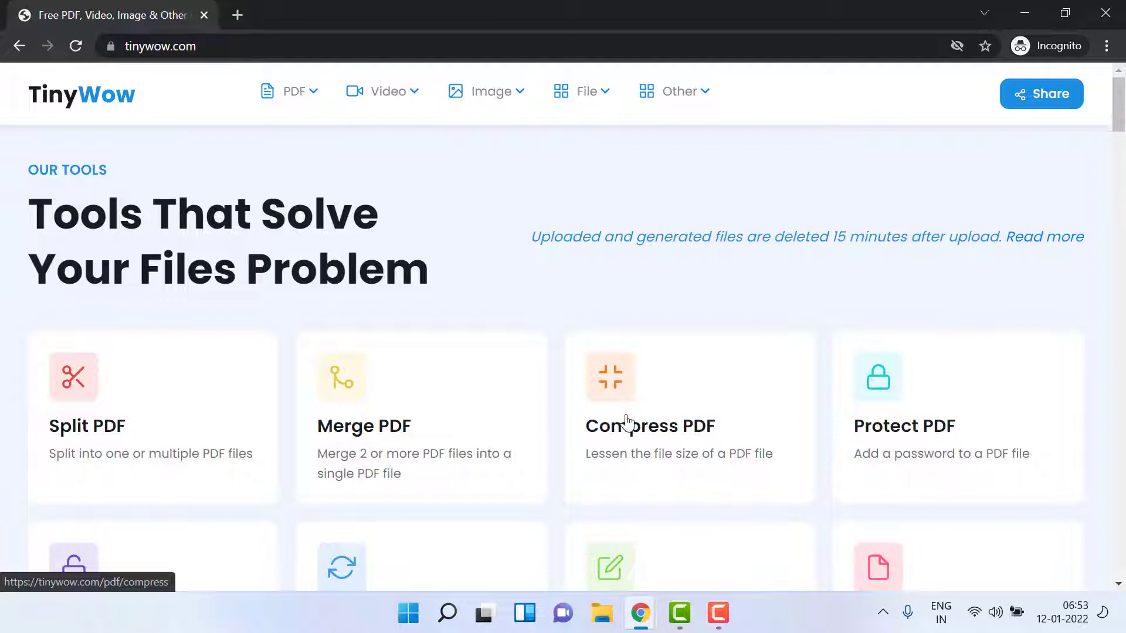
{"action": "mouse_move", "coordinate": [904, 494]}
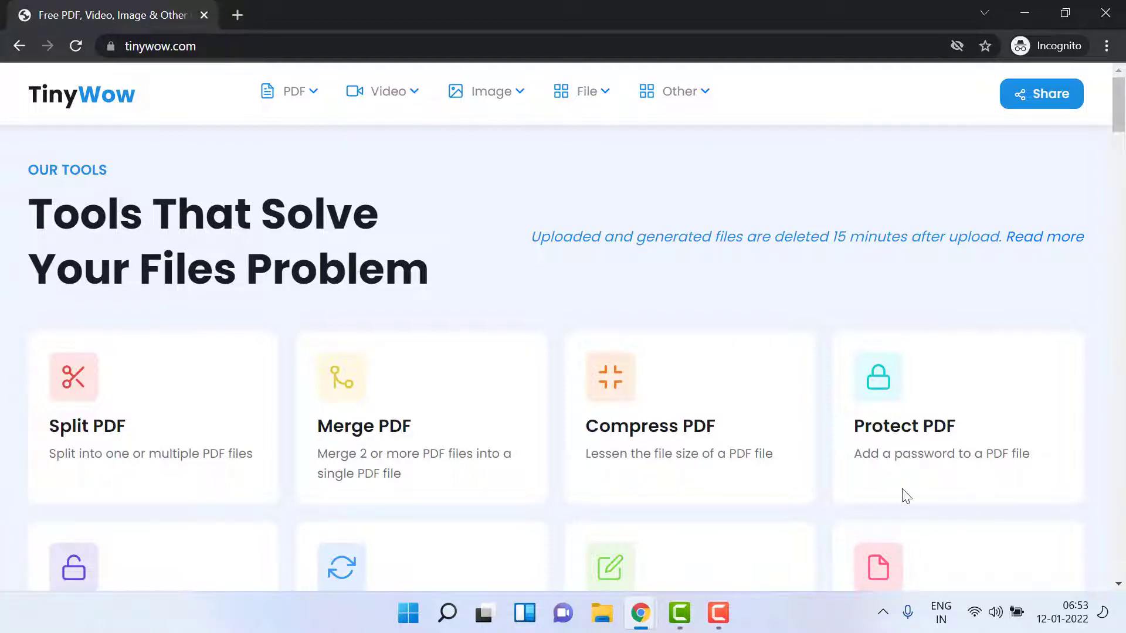
{"action": "mouse_move", "coordinate": [918, 427]}
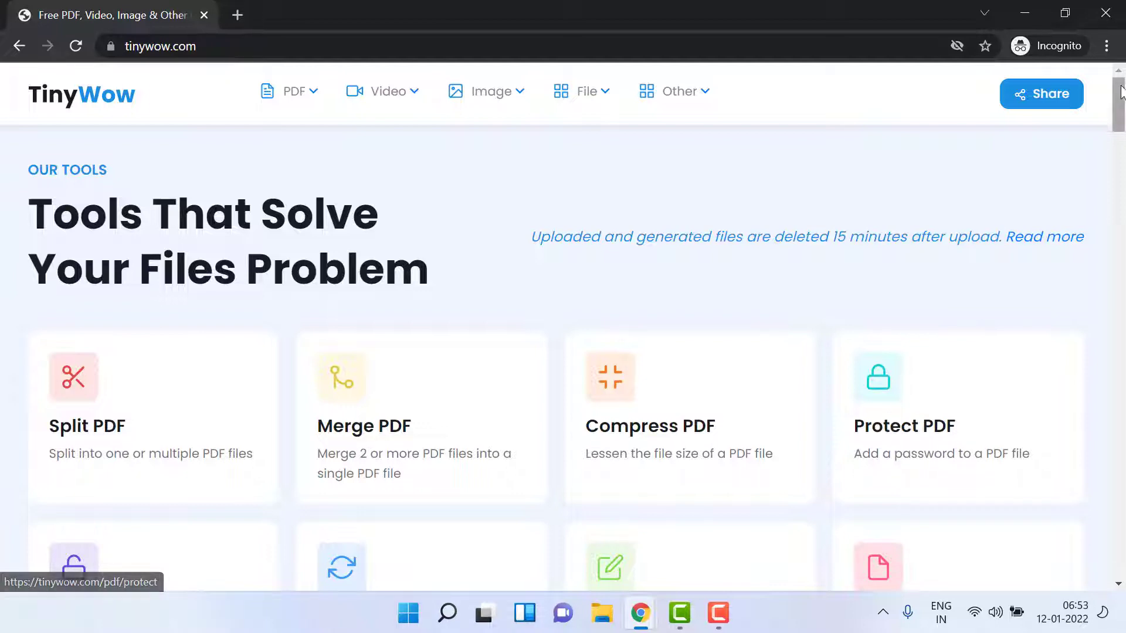
{"action": "scroll", "scroll_direction": "down", "scroll_amount": 3}
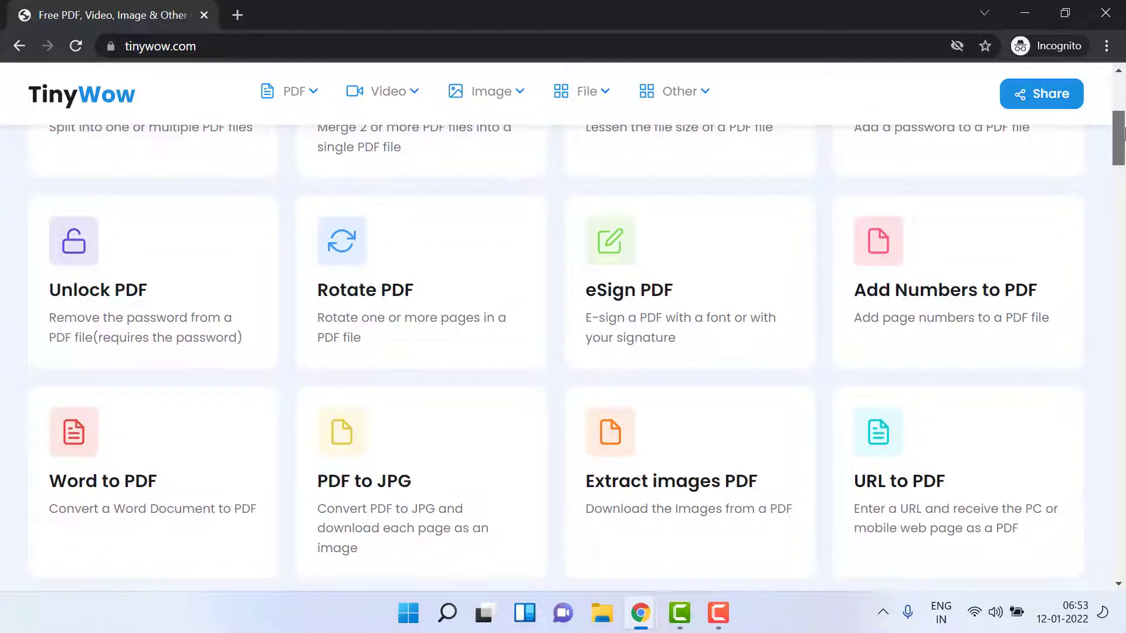
{"action": "mouse_move", "coordinate": [812, 460]}
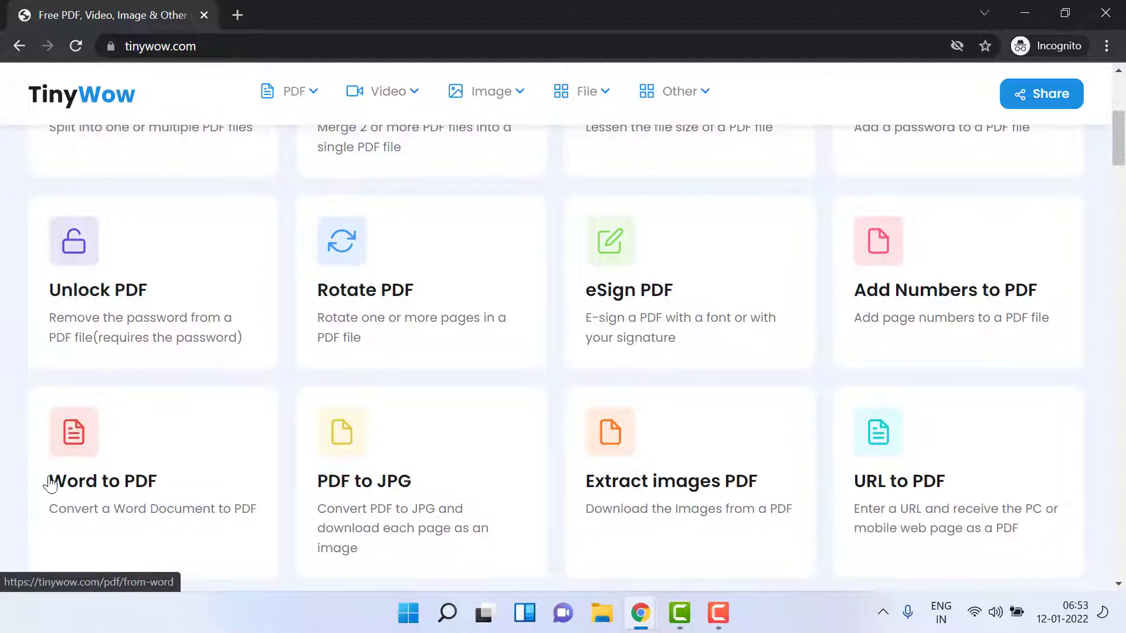
{"action": "mouse_move", "coordinate": [82, 486]}
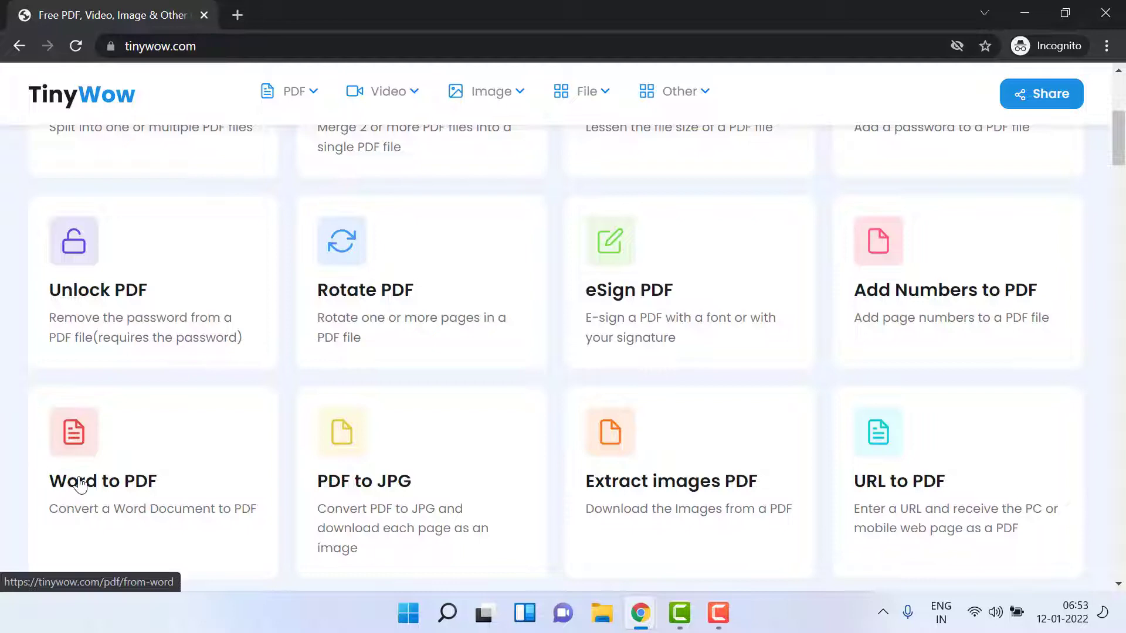
{"action": "mouse_move", "coordinate": [425, 488]}
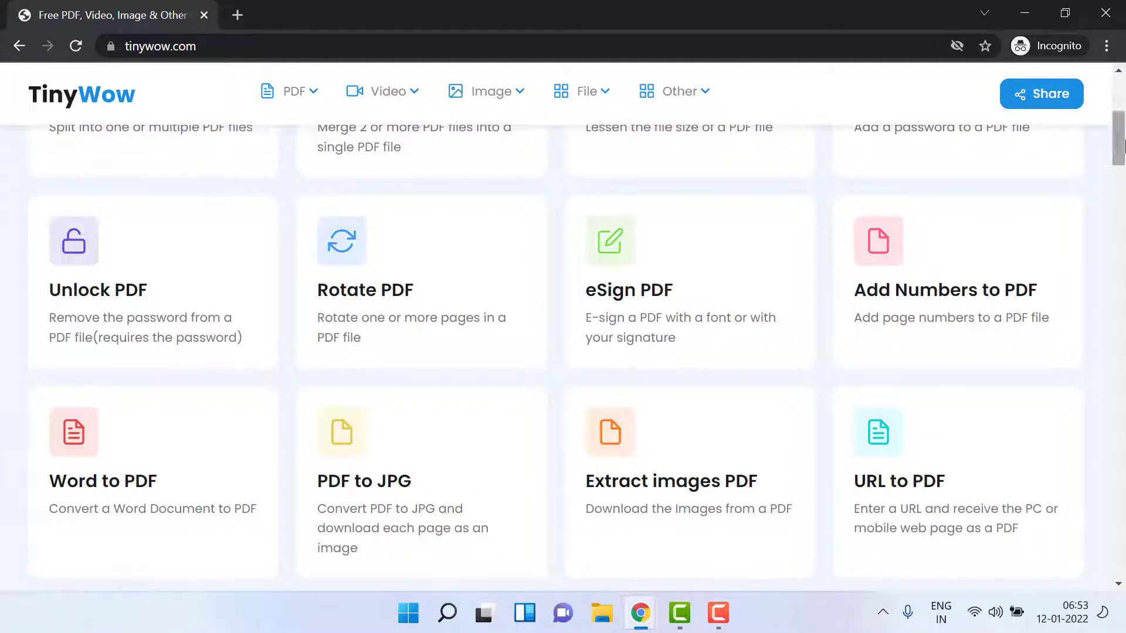
{"action": "scroll", "scroll_direction": "down", "scroll_amount": 3}
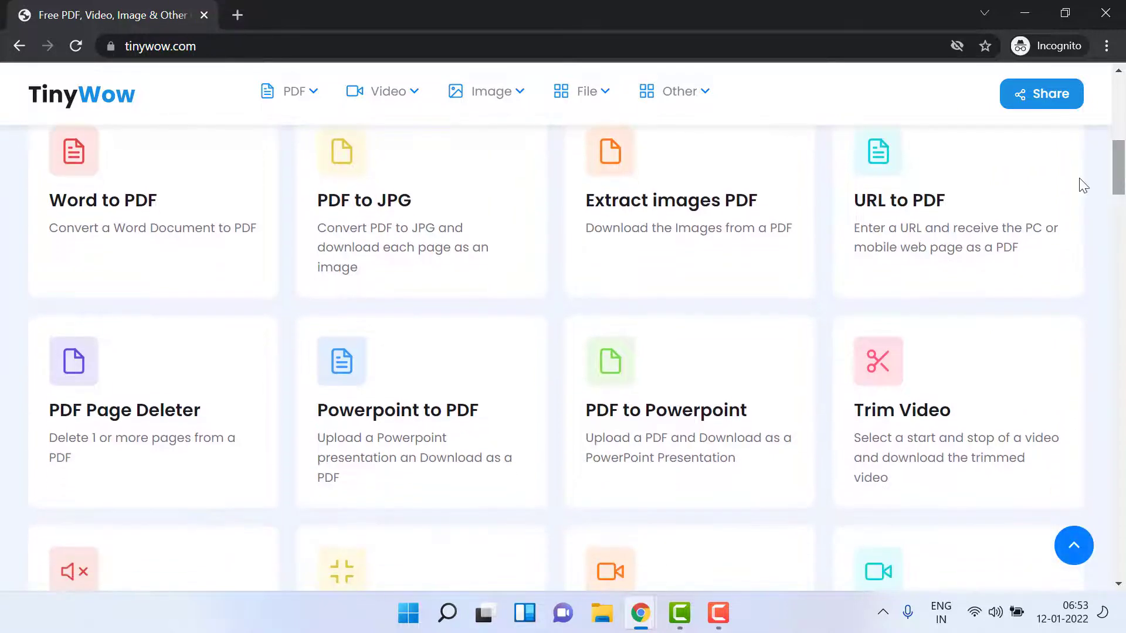
{"action": "mouse_move", "coordinate": [901, 209]}
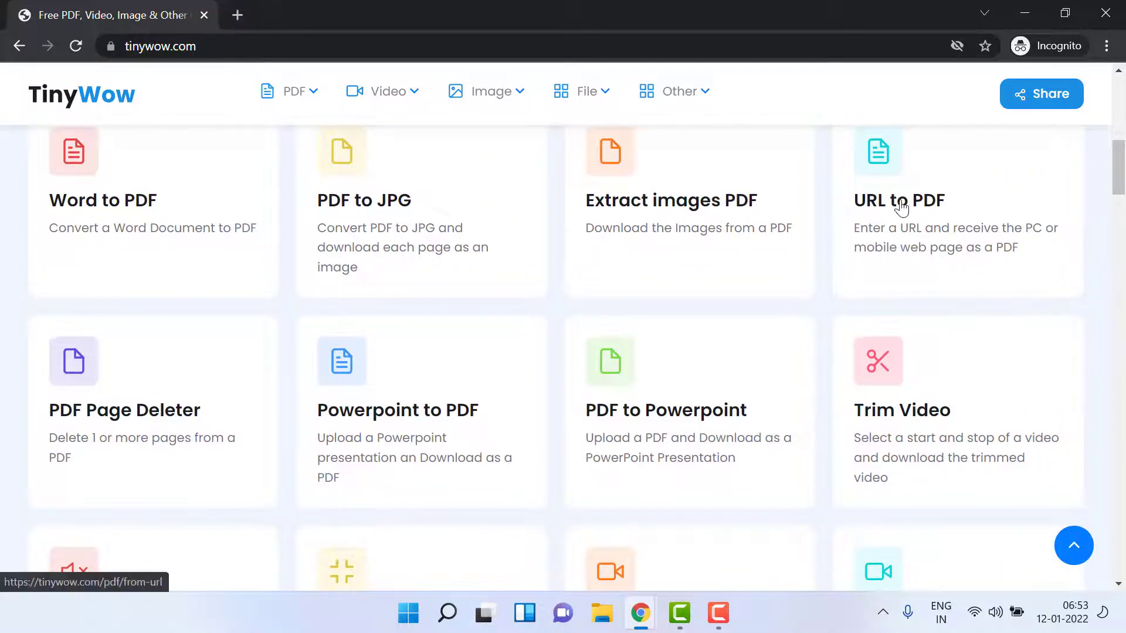
{"action": "mouse_move", "coordinate": [909, 202]}
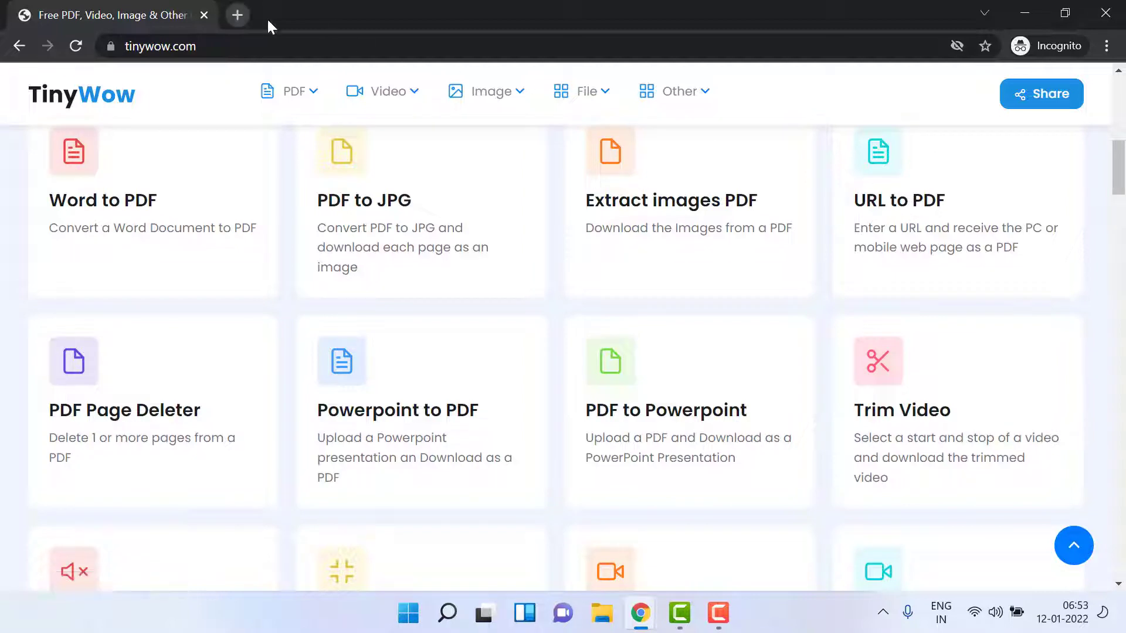
{"action": "mouse_move", "coordinate": [876, 198]}
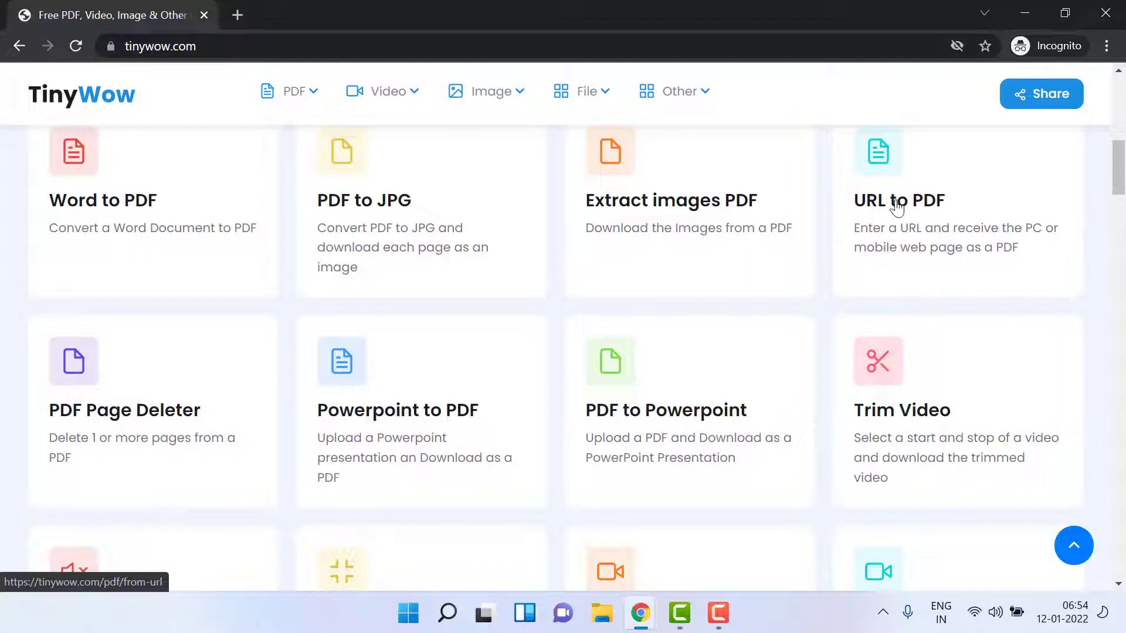
{"action": "left_click", "coordinate": [898, 202]}
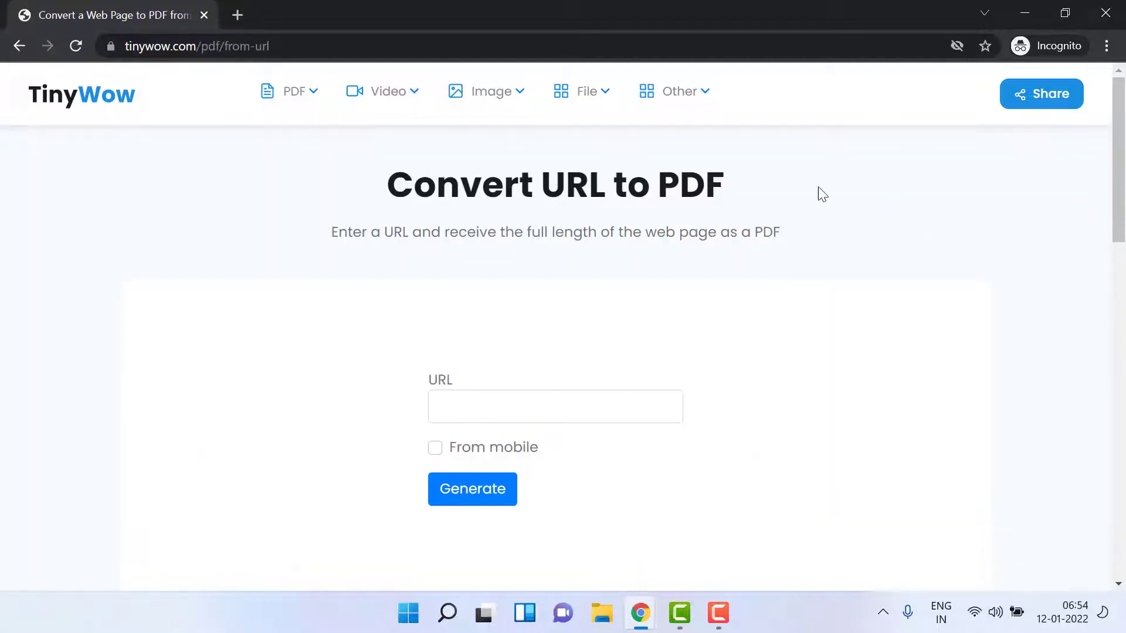
{"action": "left_click", "coordinate": [506, 406]}
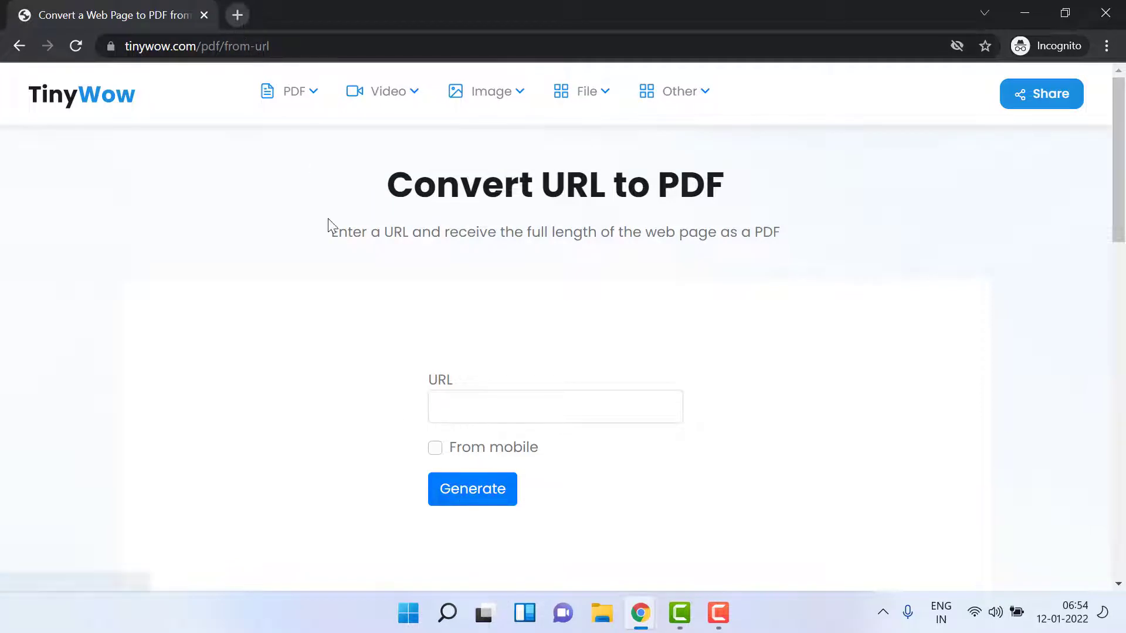
{"action": "type", "text": "www"}
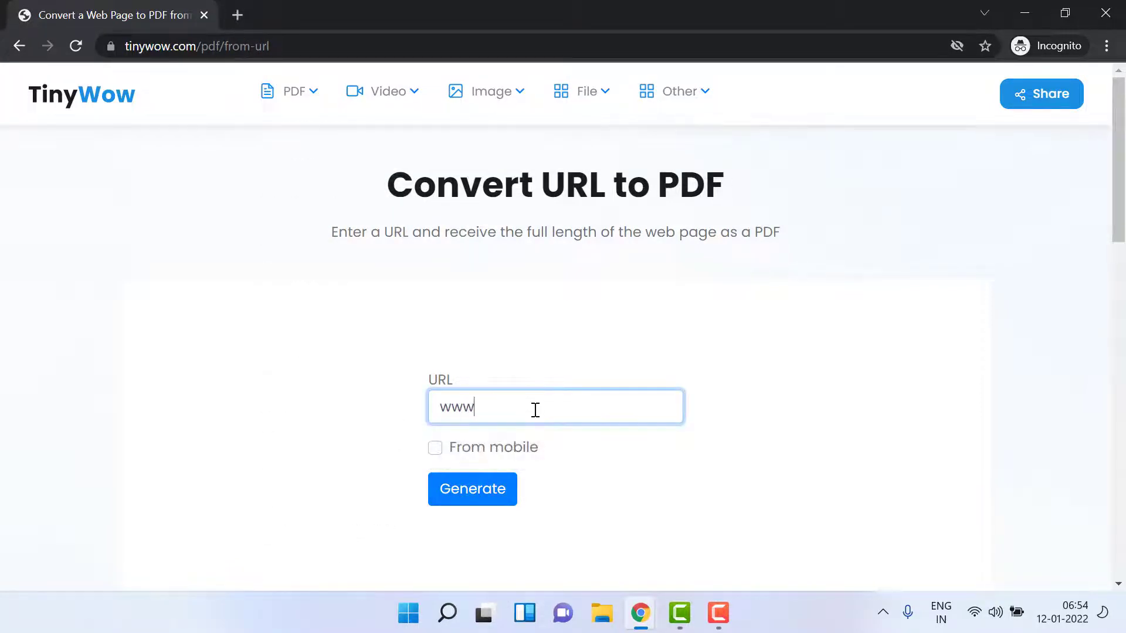
{"action": "type", "text": ".google.com"}
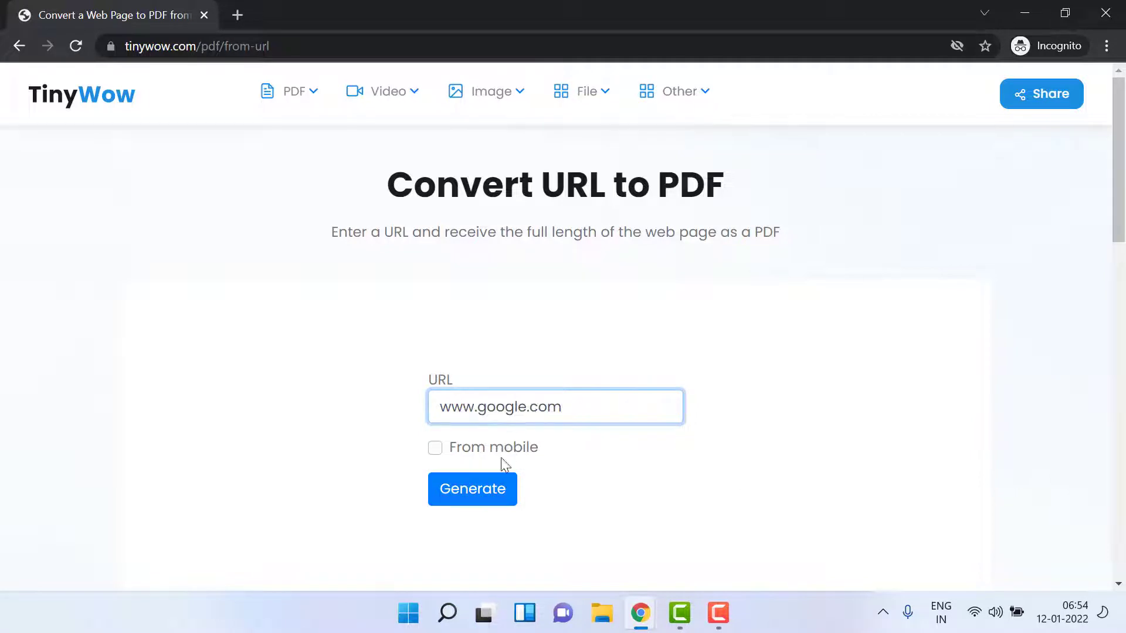
{"action": "left_click", "coordinate": [471, 489]}
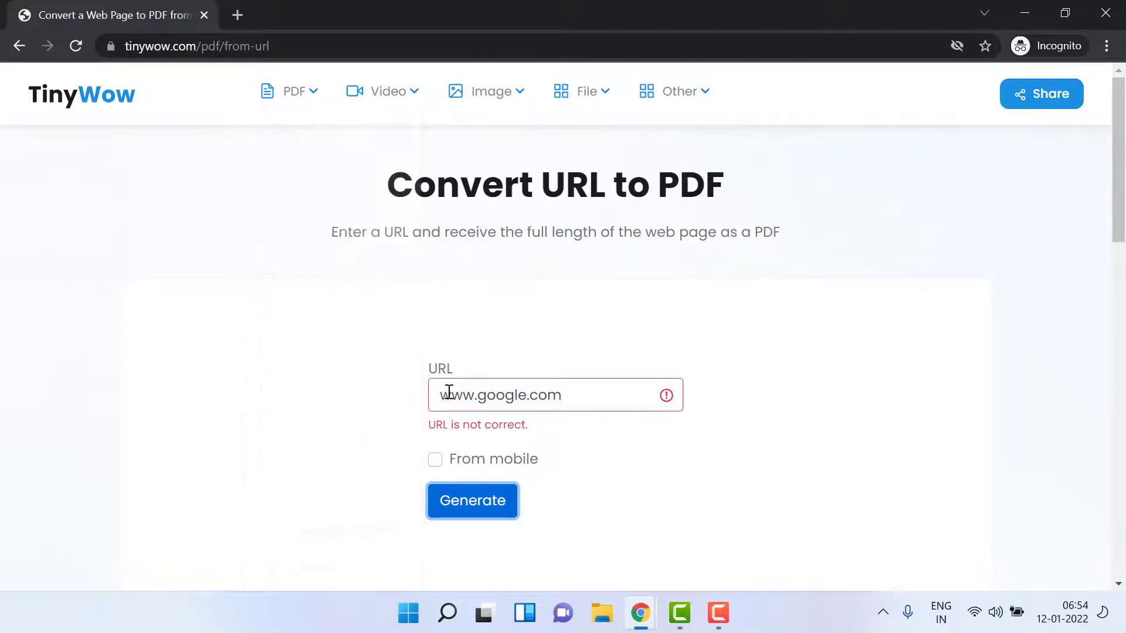
{"action": "type", "text": "ht"}
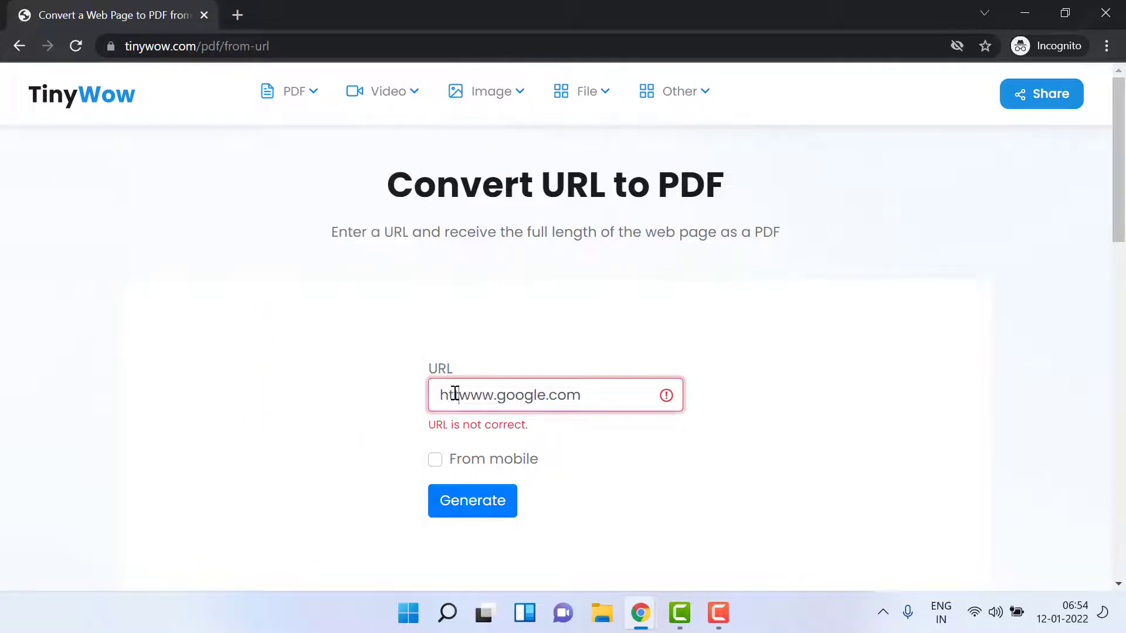
{"action": "type", "text": "ps://"}
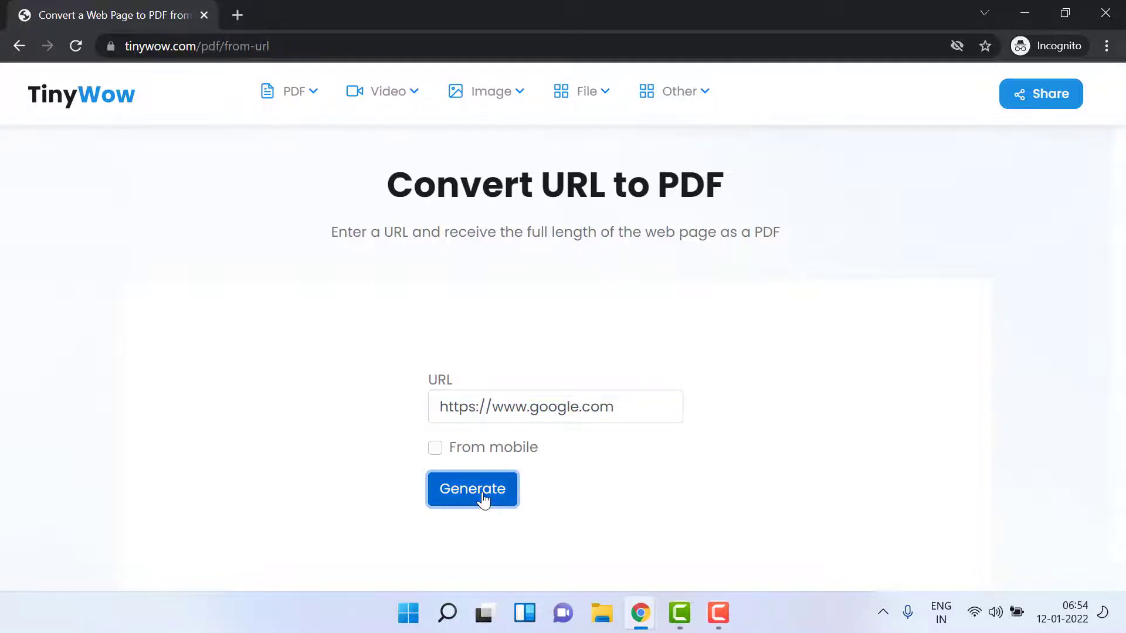
{"action": "left_click", "coordinate": [472, 489]}
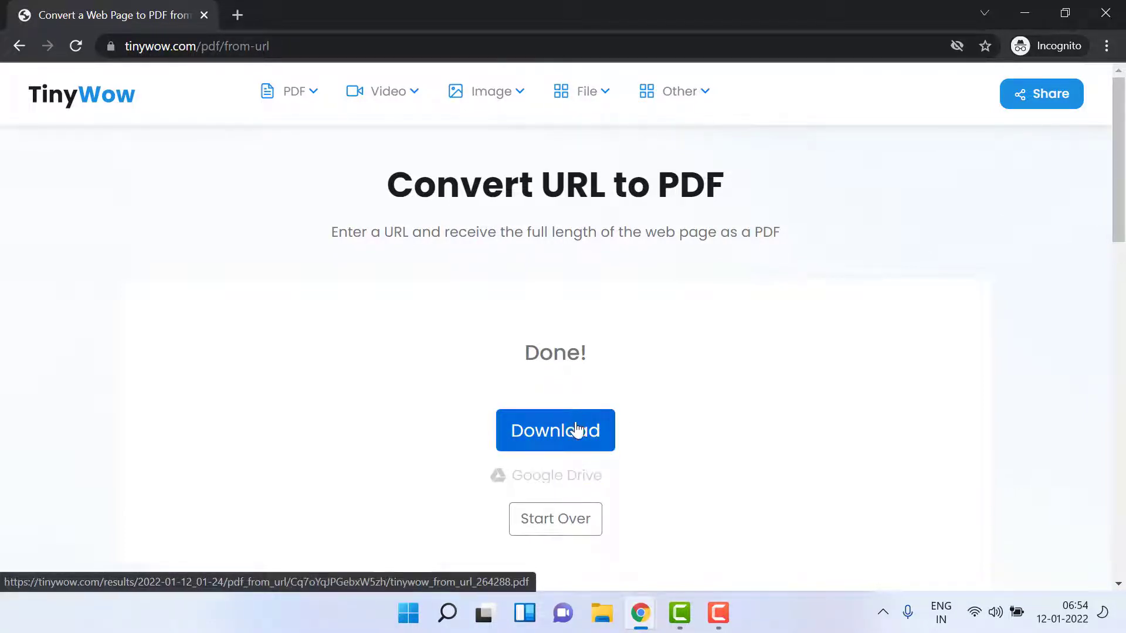
- Download the generated PDF of the Google homepage and view it
{"action": "left_click", "coordinate": [556, 430]}
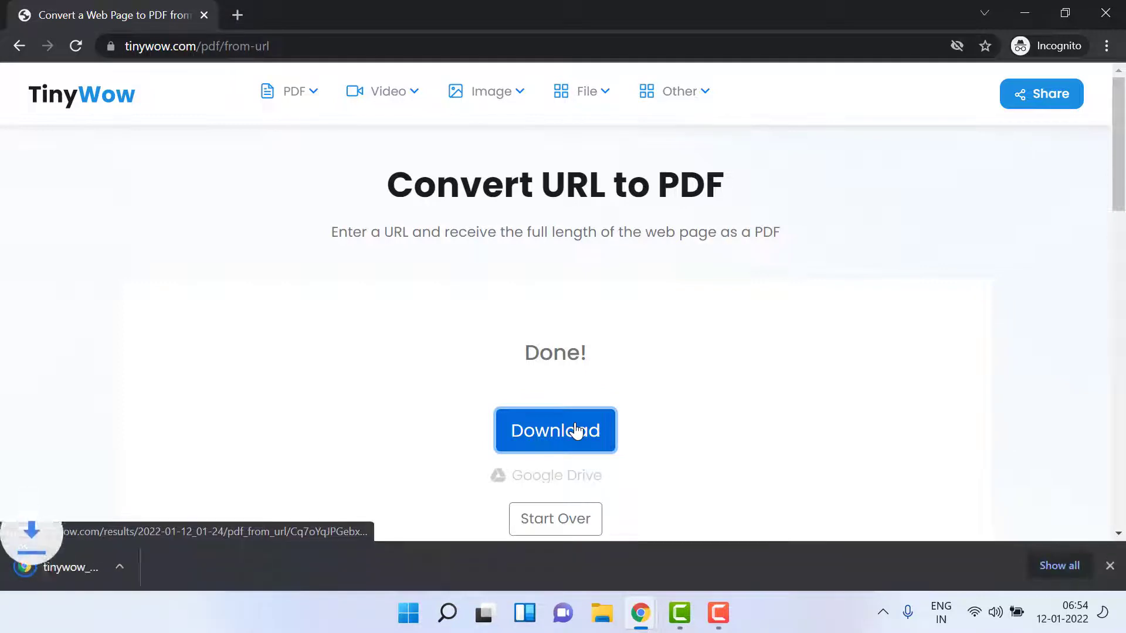
{"action": "left_click", "coordinate": [556, 431]}
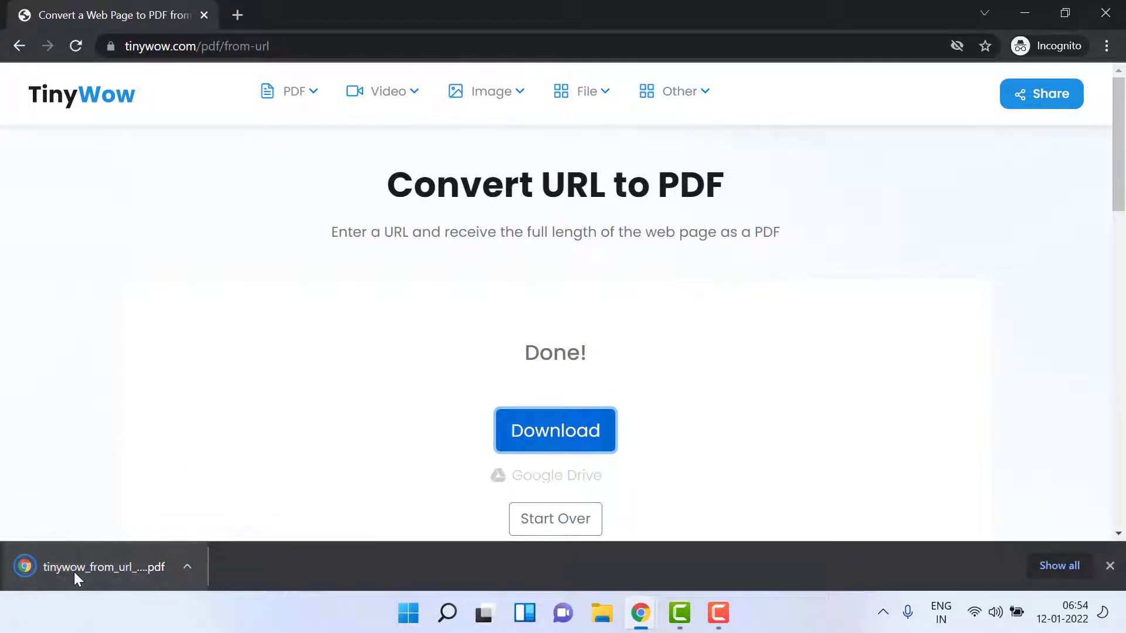
{"action": "left_click", "coordinate": [103, 567]}
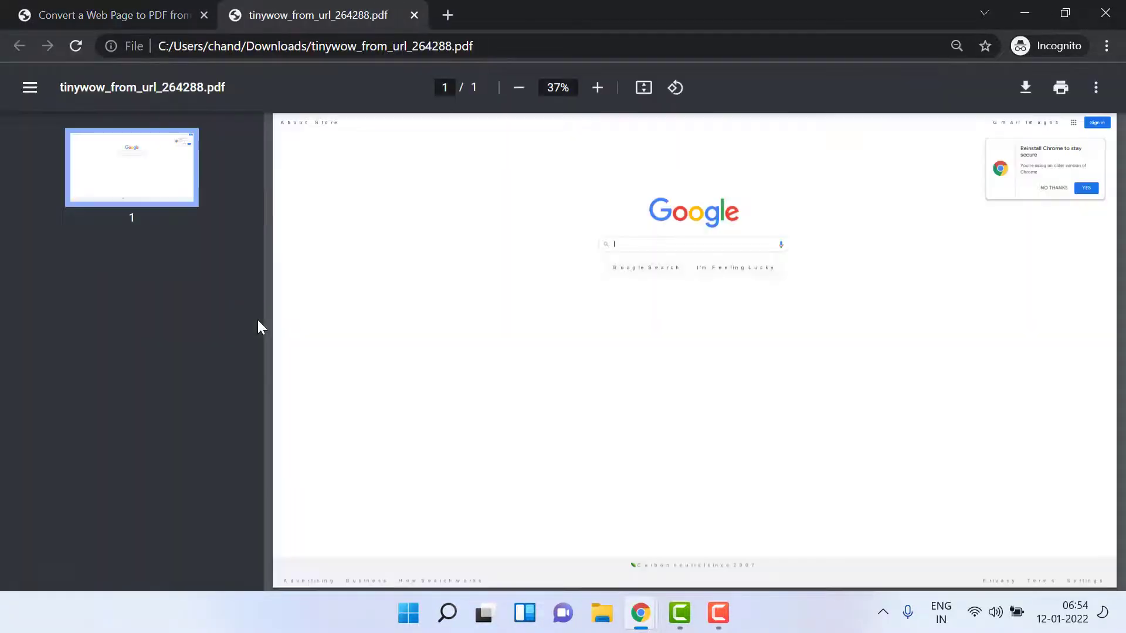
{"action": "mouse_move", "coordinate": [873, 268]}
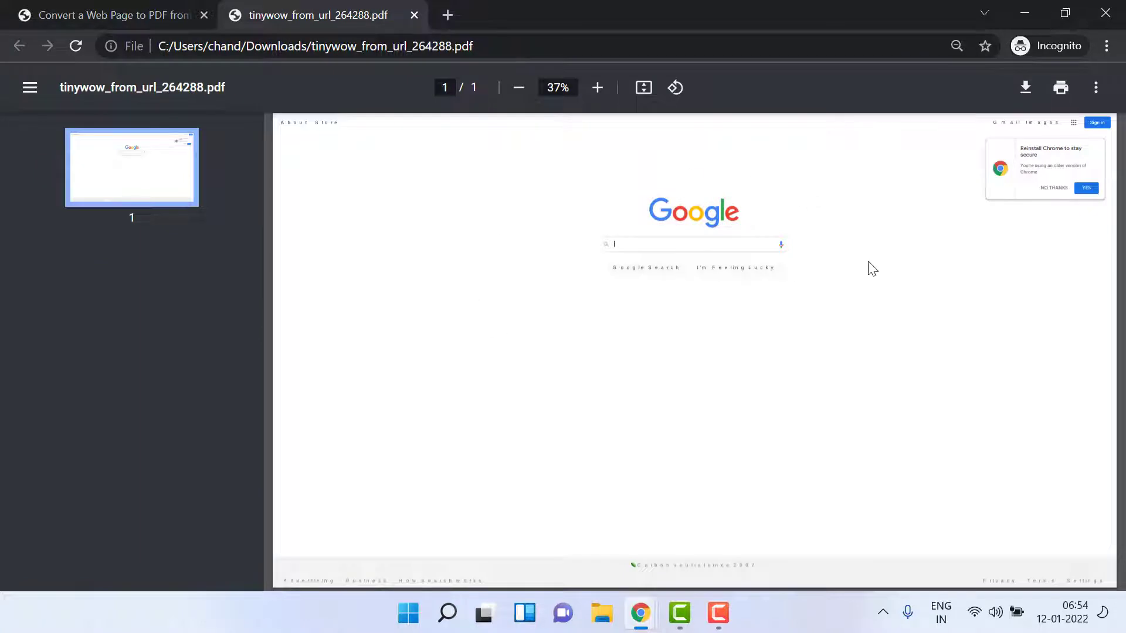
{"action": "mouse_move", "coordinate": [988, 147]}
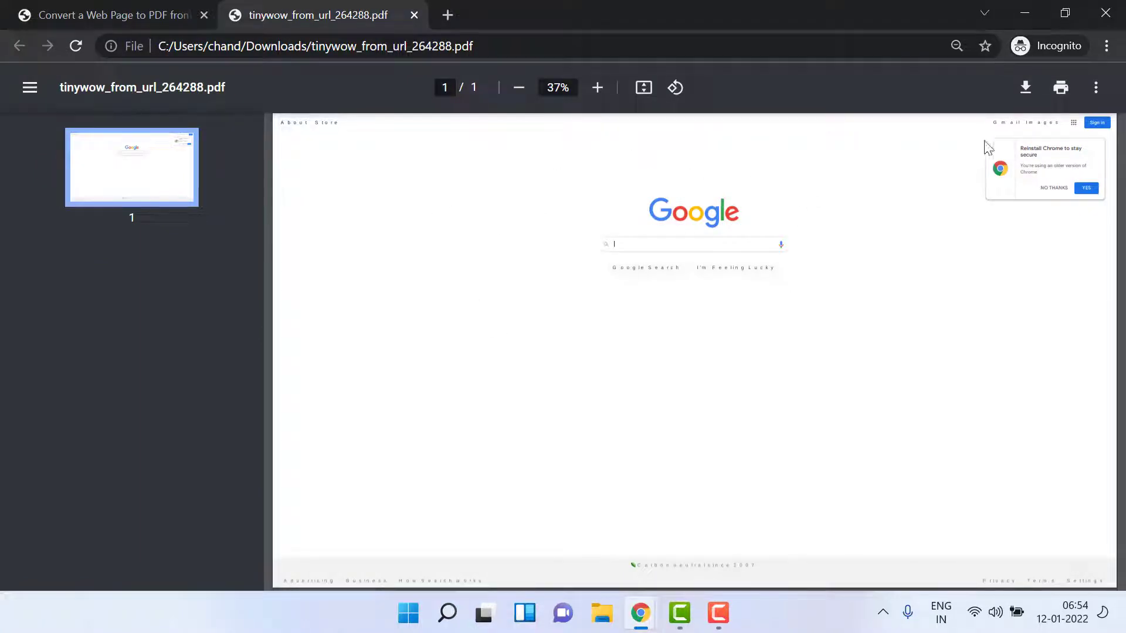
{"action": "mouse_move", "coordinate": [635, 204]}
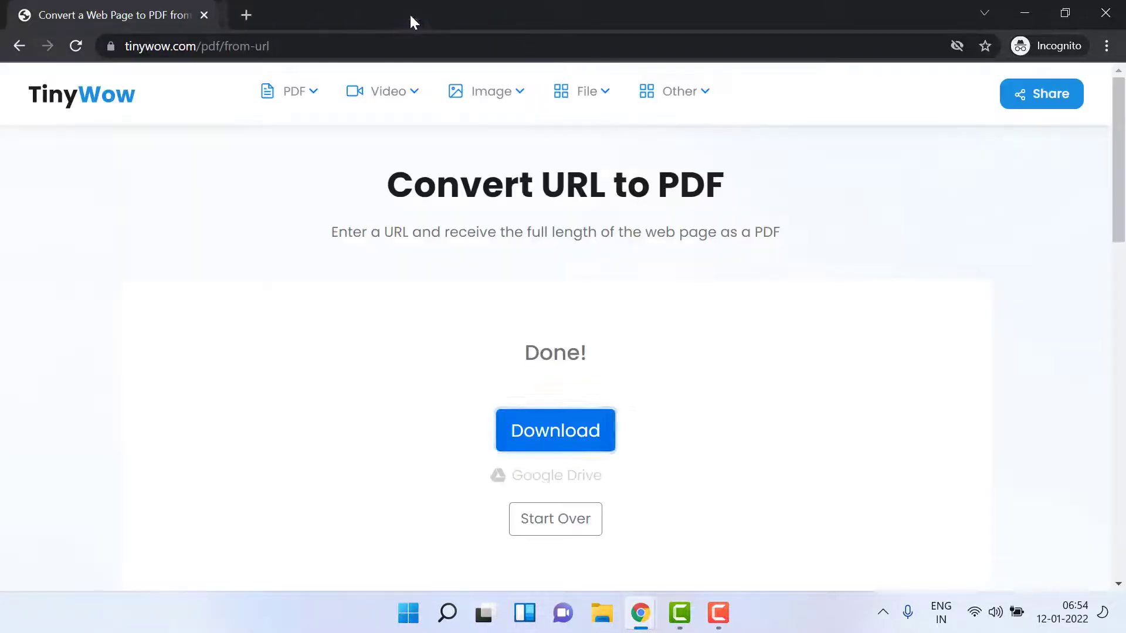
{"action": "mouse_move", "coordinate": [99, 103]}
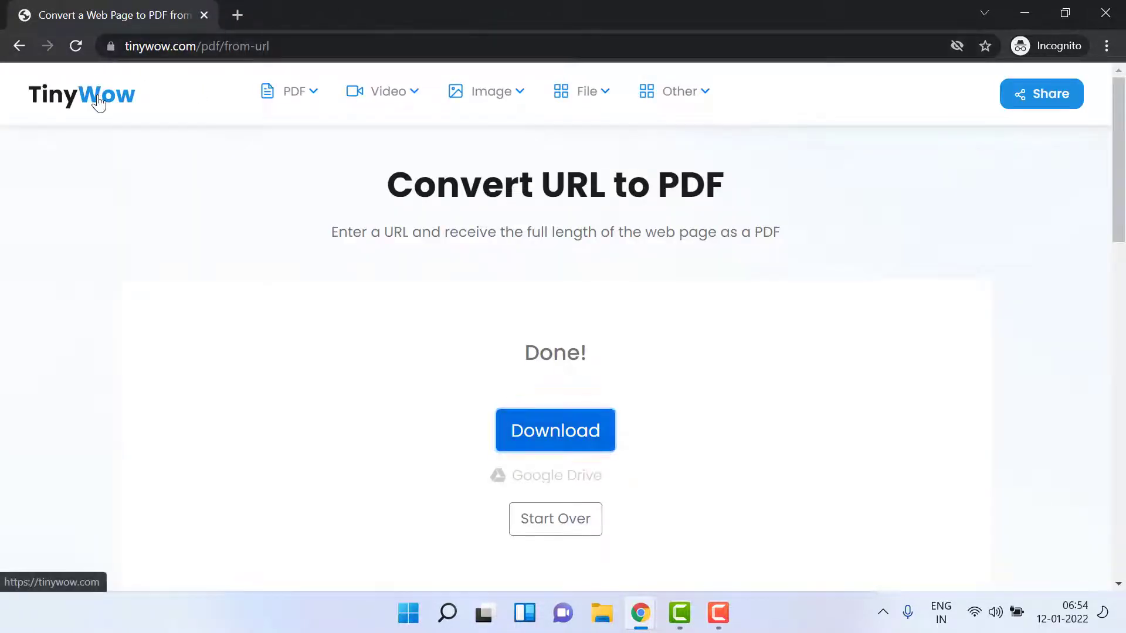
- Return to the TinyWow home page via the logo and browse the tool cards
{"action": "left_click", "coordinate": [82, 94]}
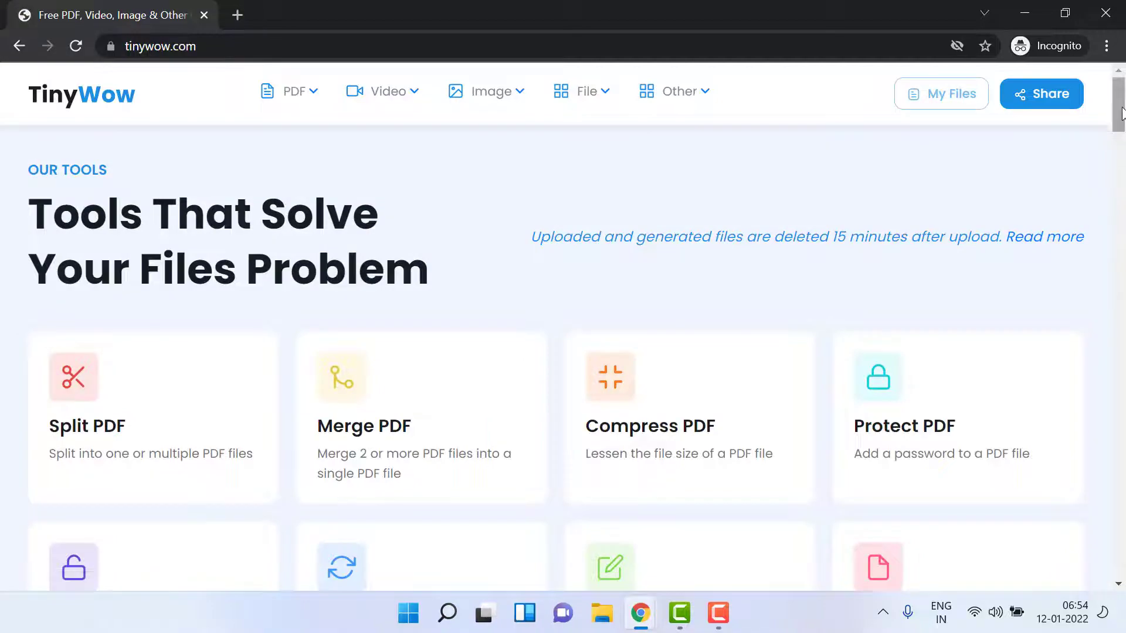
{"action": "scroll", "scroll_direction": "down", "scroll_amount": 3}
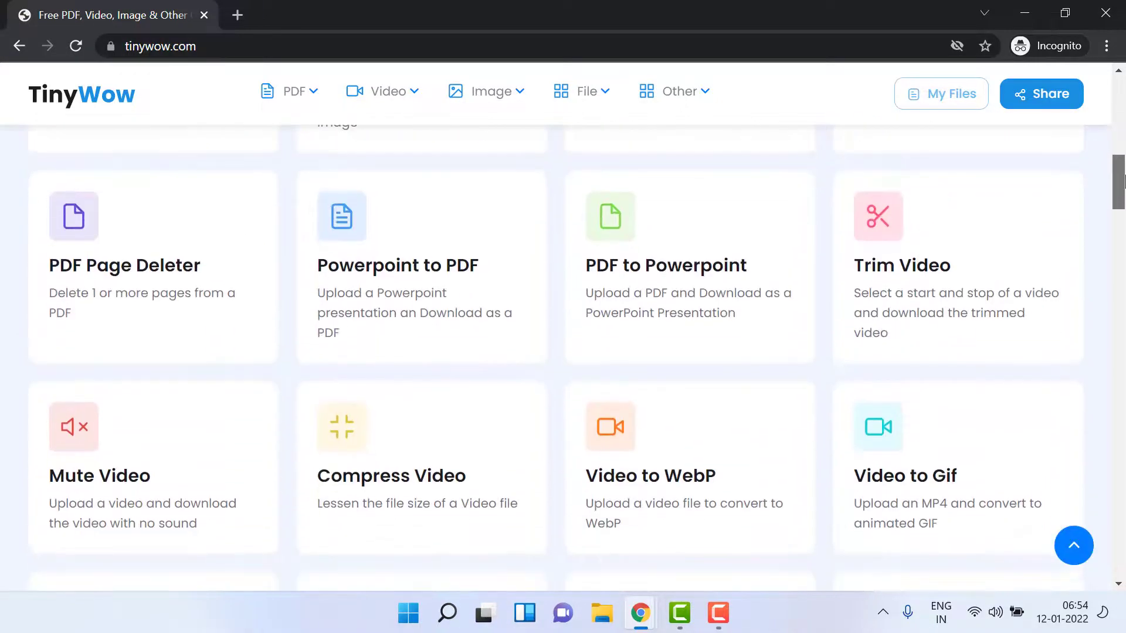
{"action": "scroll", "scroll_direction": "down", "scroll_amount": 3}
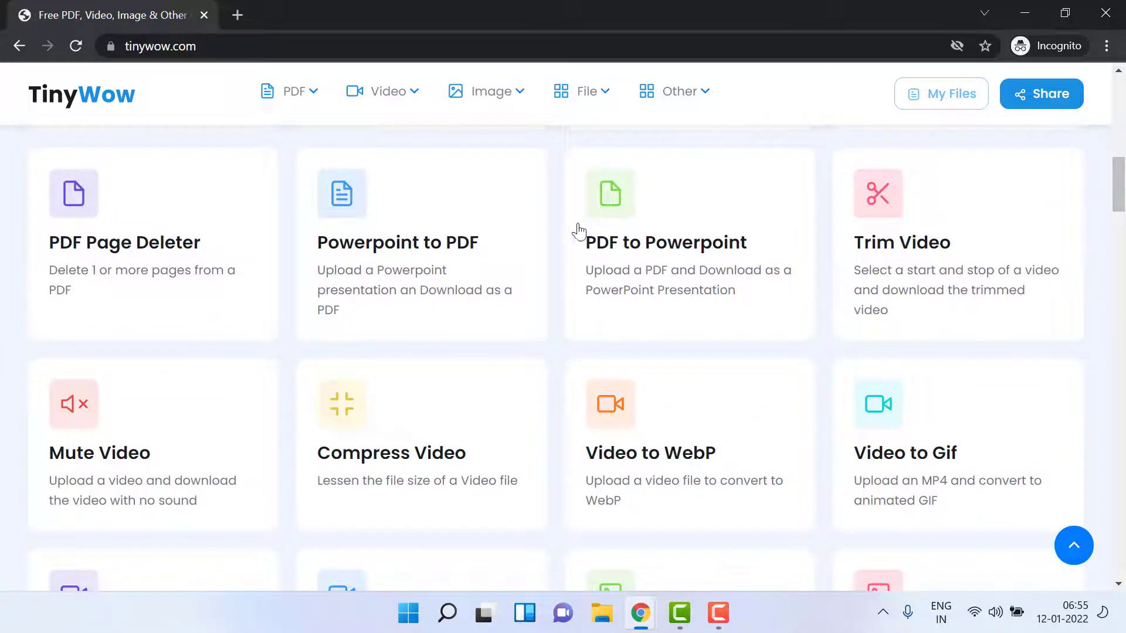
{"action": "mouse_move", "coordinate": [987, 241]}
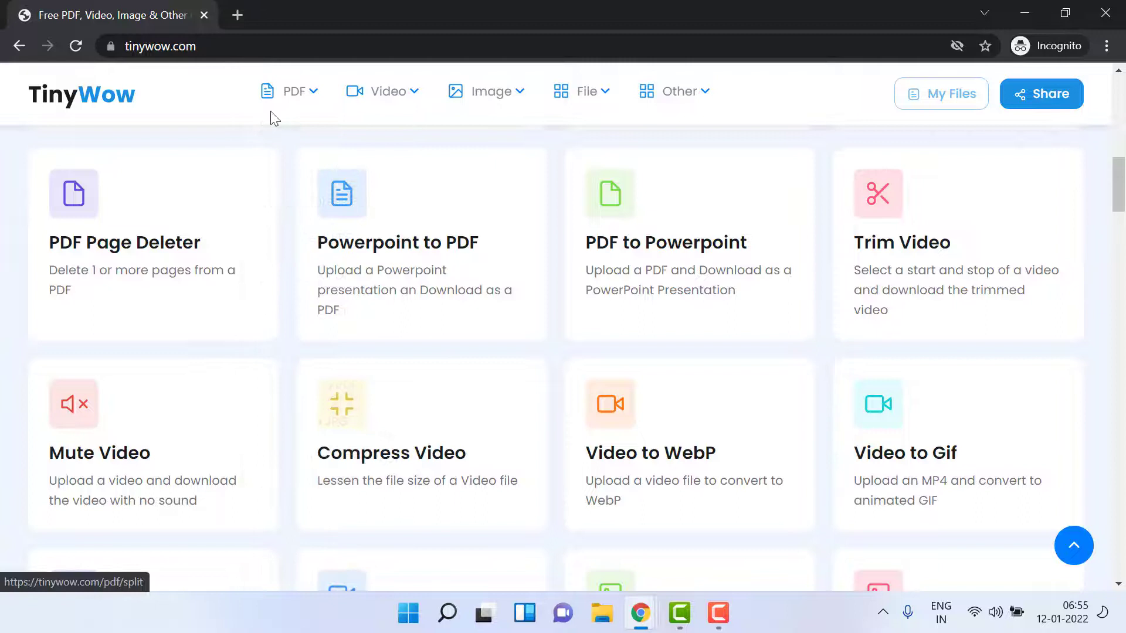
- Expand the Video menu listing Trim, Mute, Compress and Resize Video tools
{"action": "left_click", "coordinate": [293, 92]}
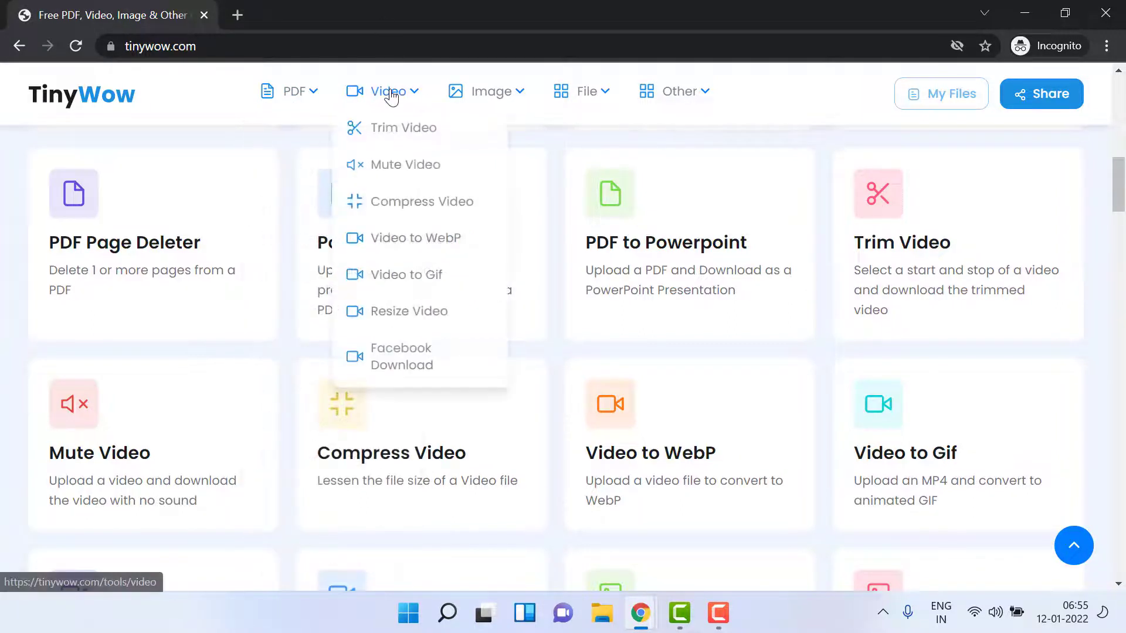
{"action": "mouse_move", "coordinate": [406, 174]}
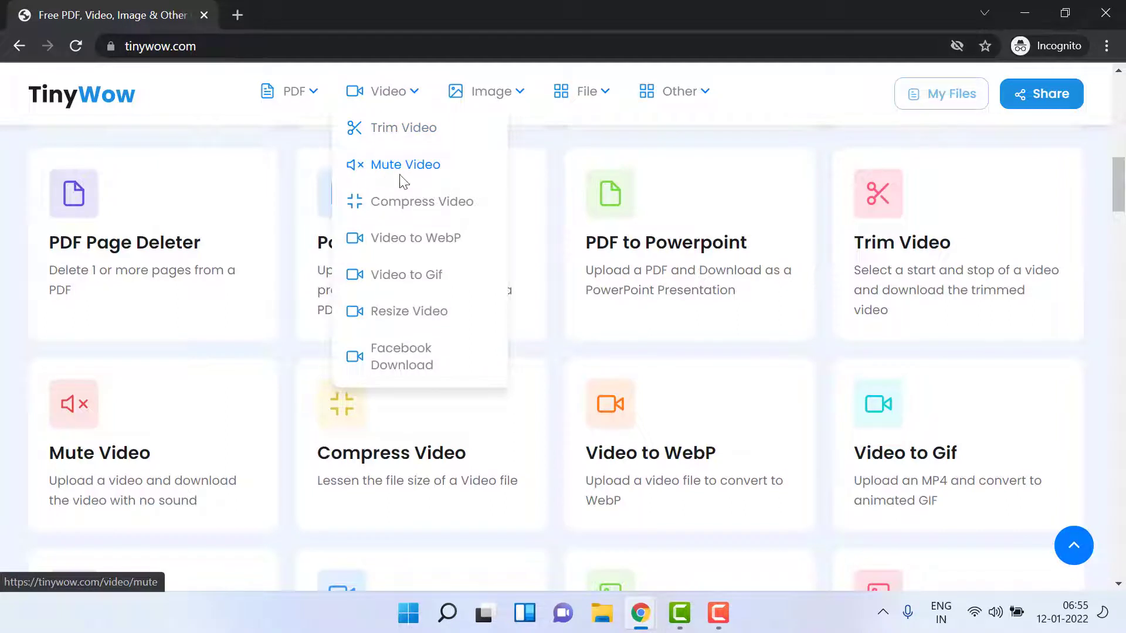
{"action": "mouse_move", "coordinate": [426, 169]}
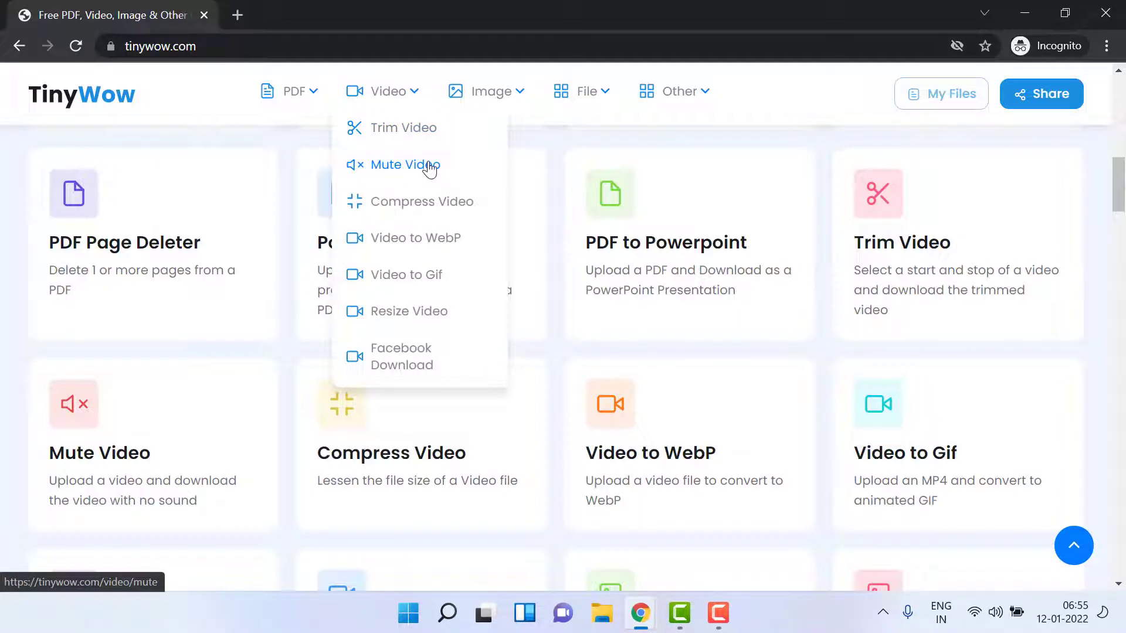
{"action": "mouse_move", "coordinate": [428, 204]}
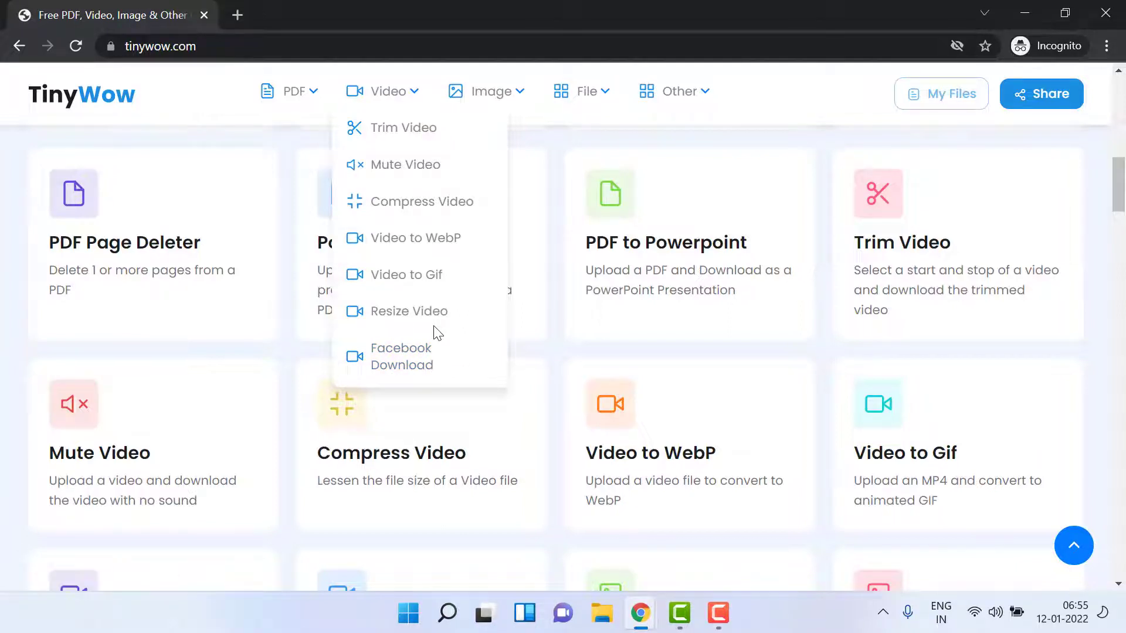
{"action": "mouse_move", "coordinate": [424, 350]}
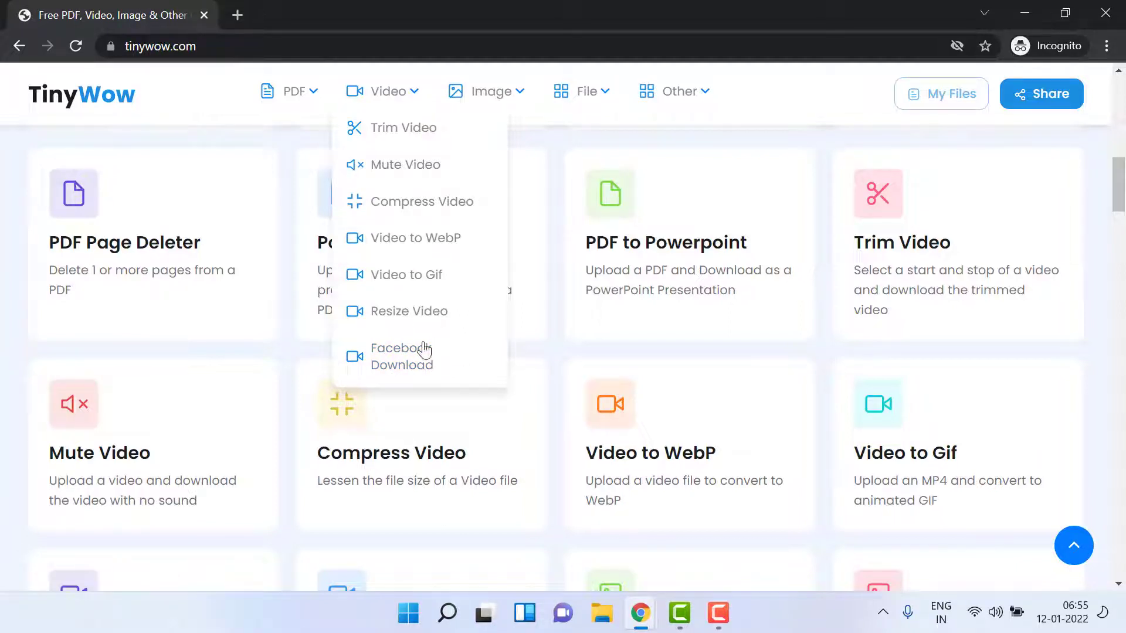
{"action": "mouse_move", "coordinate": [455, 137]}
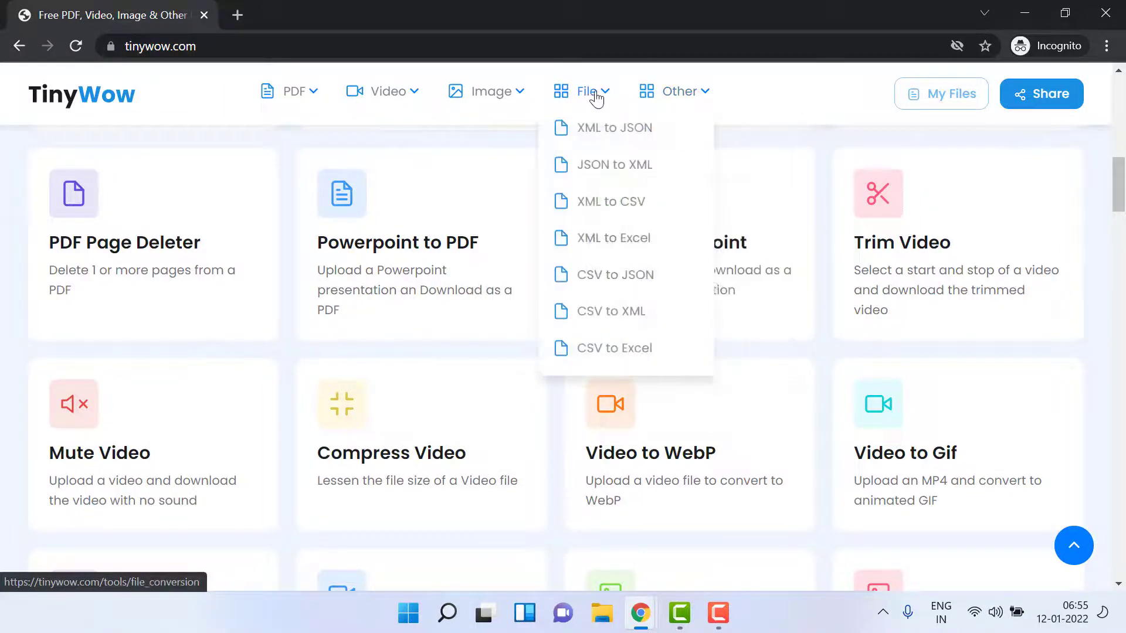
{"action": "mouse_move", "coordinate": [605, 130]}
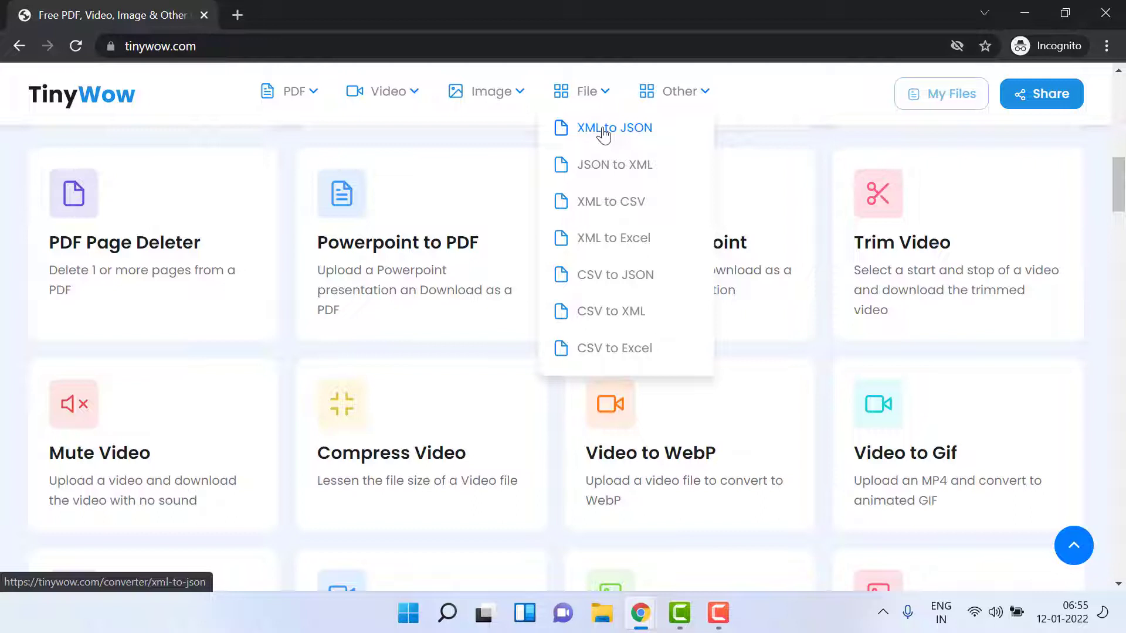
{"action": "mouse_move", "coordinate": [653, 130]}
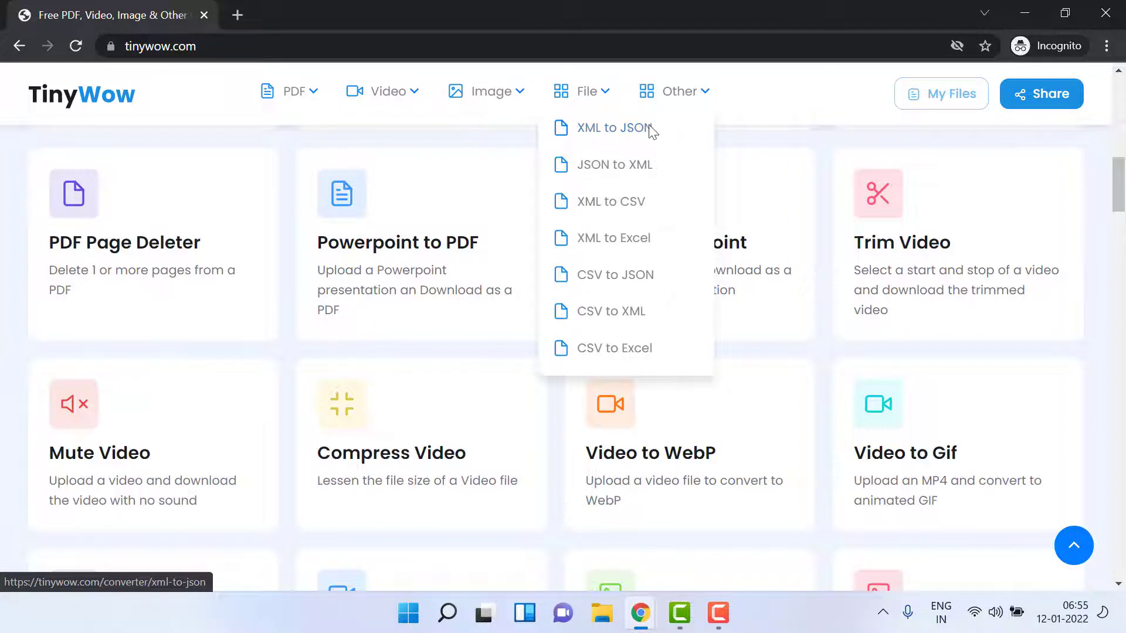
{"action": "mouse_move", "coordinate": [614, 176]}
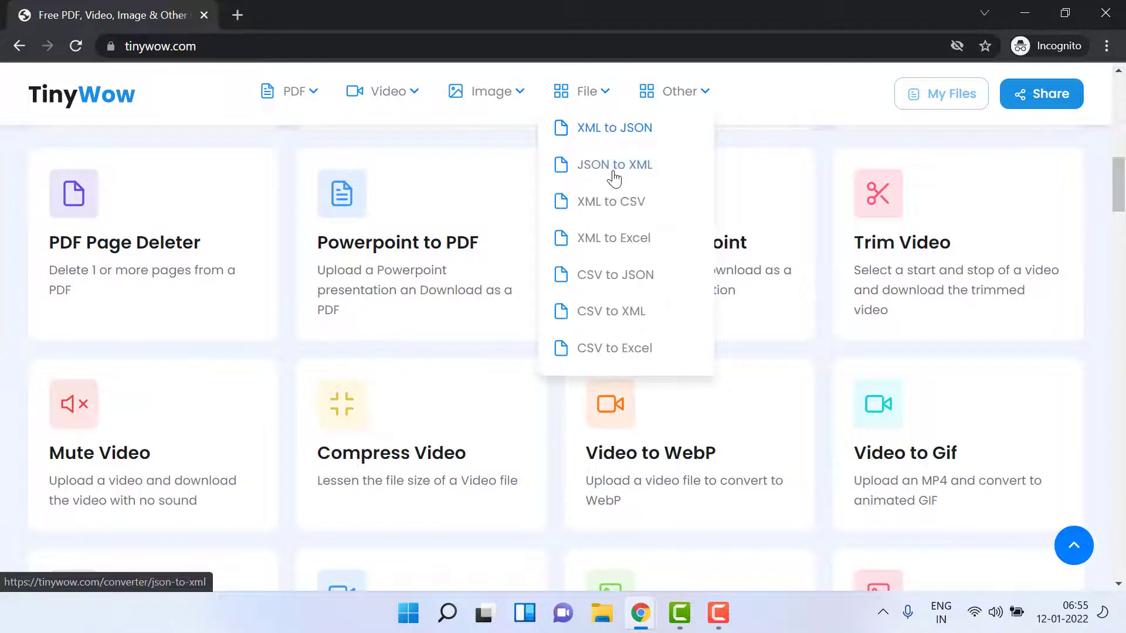
{"action": "mouse_move", "coordinate": [620, 202]}
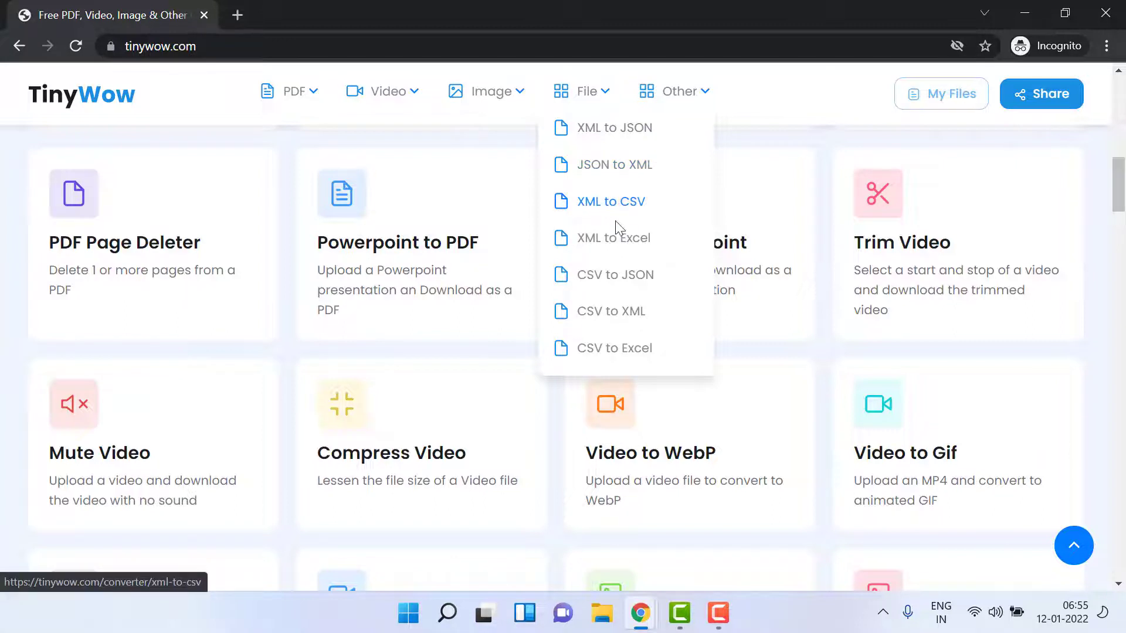
{"action": "mouse_move", "coordinate": [639, 276]}
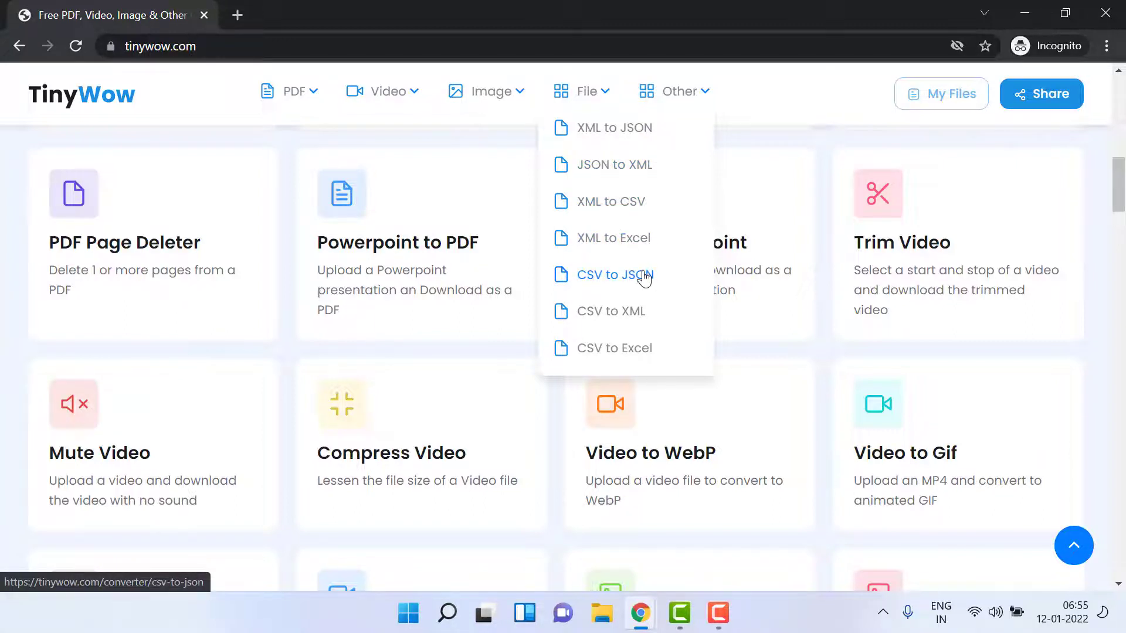
{"action": "mouse_move", "coordinate": [622, 282]}
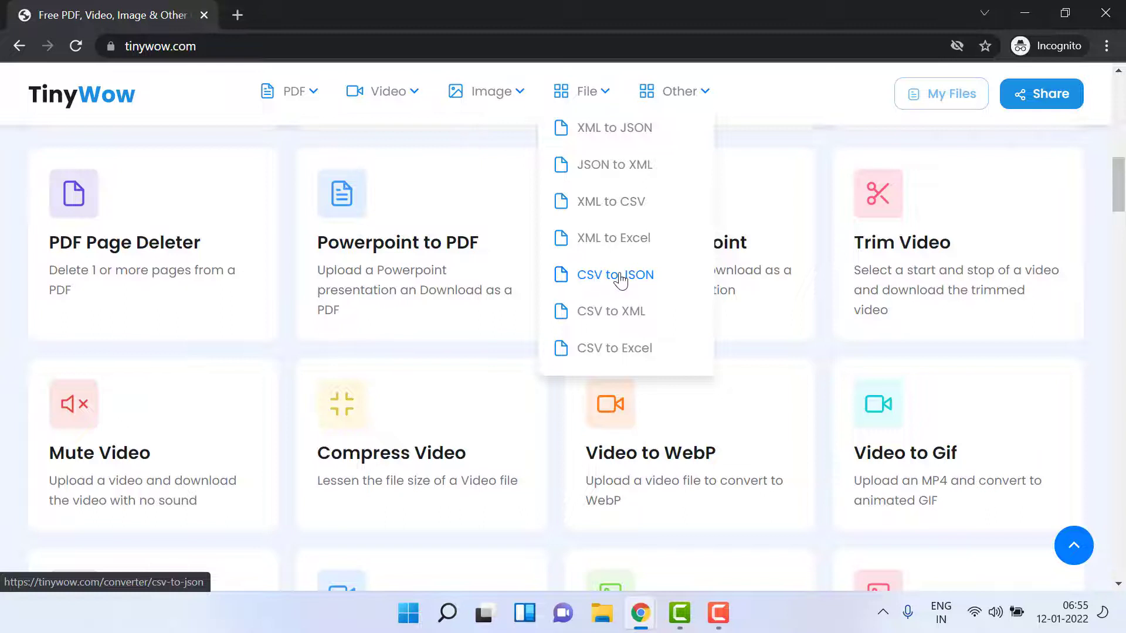
- Choose CSV to JSON from the File conversion menu
{"action": "left_click", "coordinate": [614, 275]}
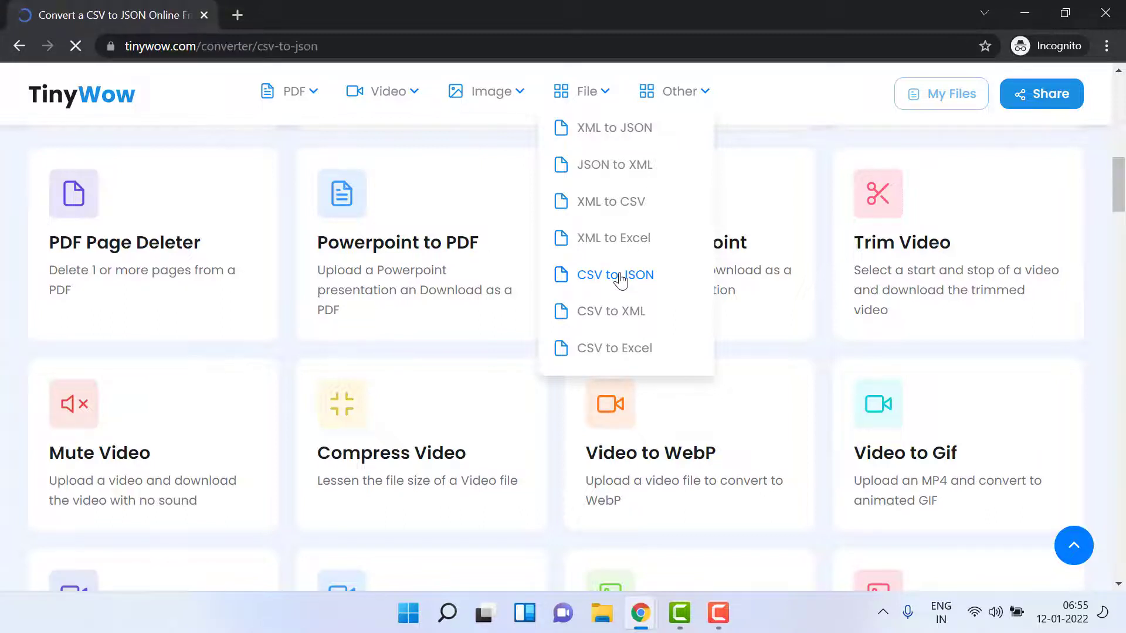
- Load the CSV to JSON converter, look over its paste box and results area, and reopen the File menu
{"action": "left_click", "coordinate": [614, 275]}
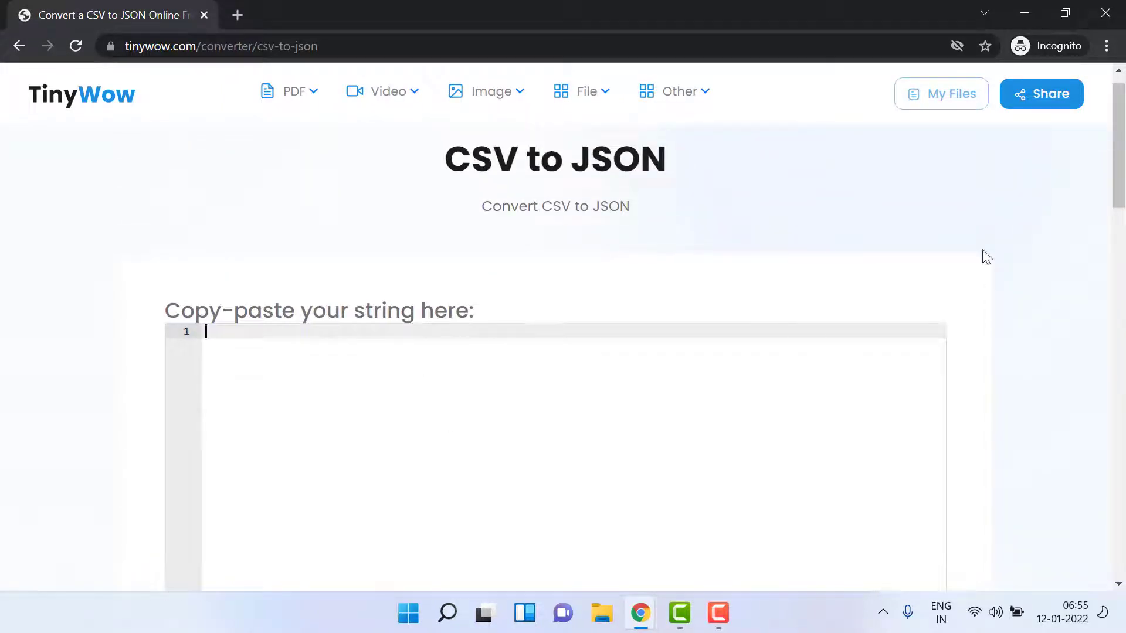
{"action": "scroll", "scroll_direction": "down", "scroll_amount": 3}
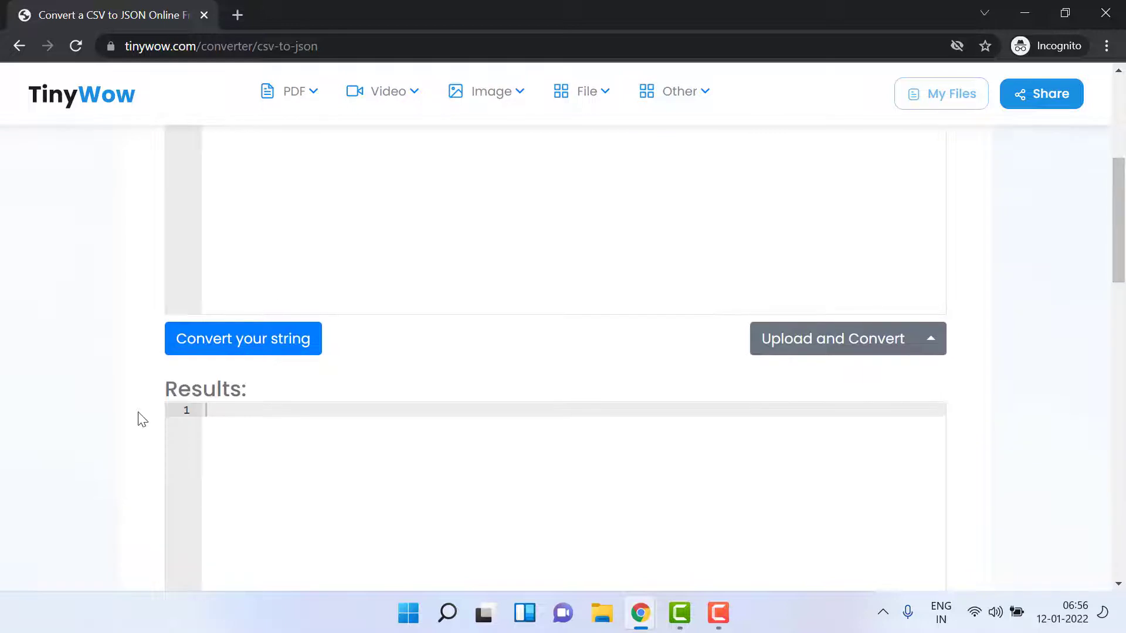
{"action": "mouse_move", "coordinate": [1119, 230]}
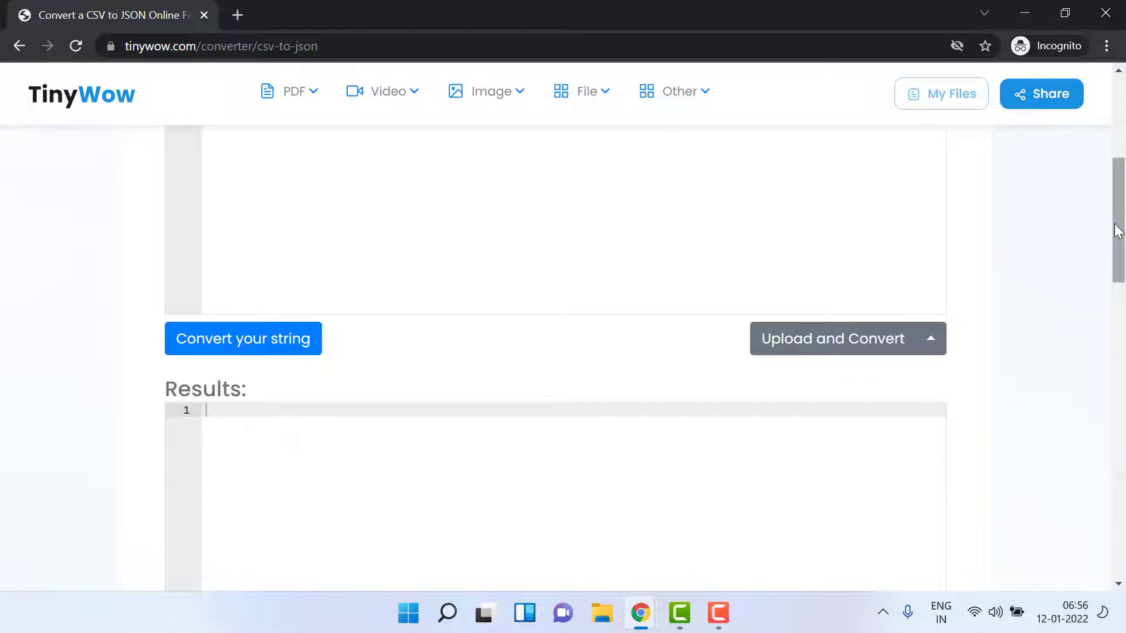
{"action": "scroll", "scroll_direction": "down", "scroll_amount": 3}
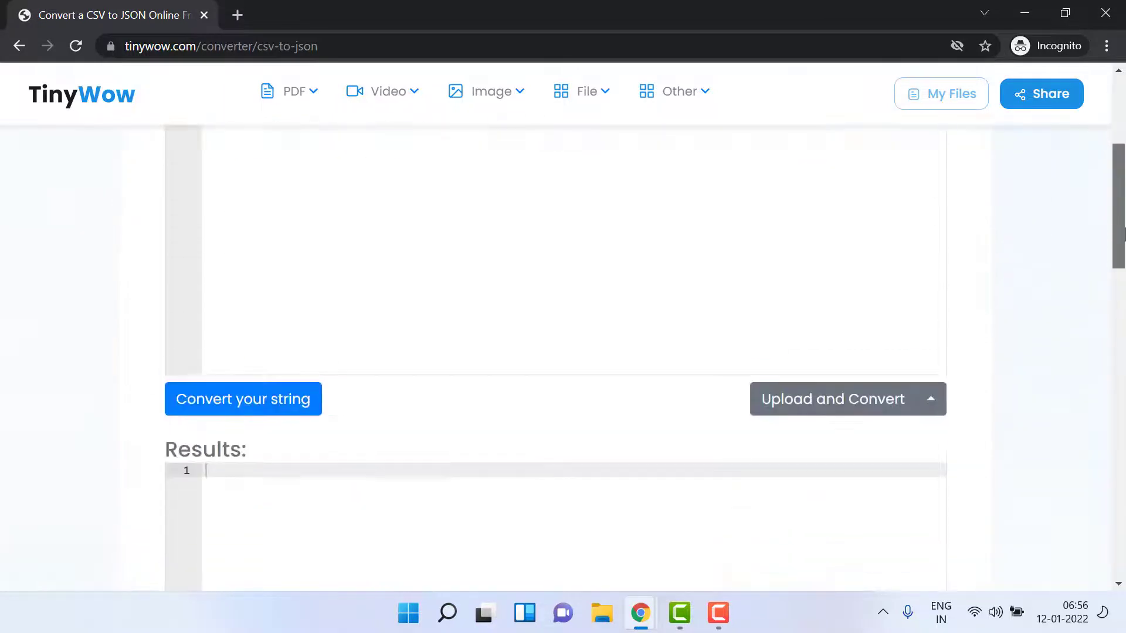
{"action": "scroll", "scroll_direction": "down", "scroll_amount": 3}
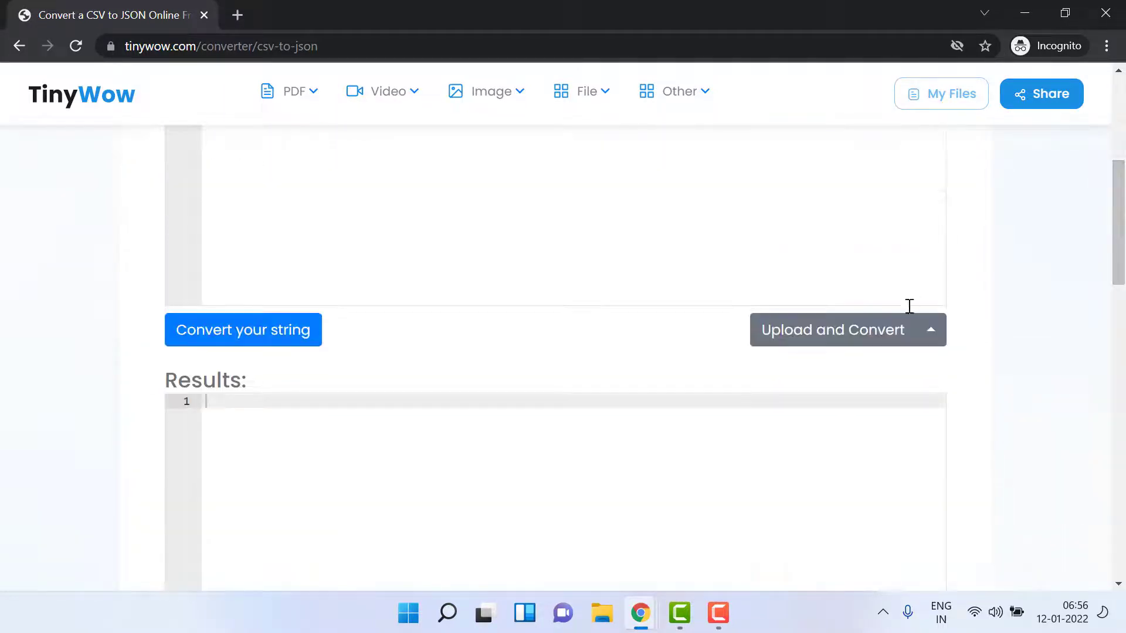
{"action": "scroll", "scroll_direction": "up", "scroll_amount": 3}
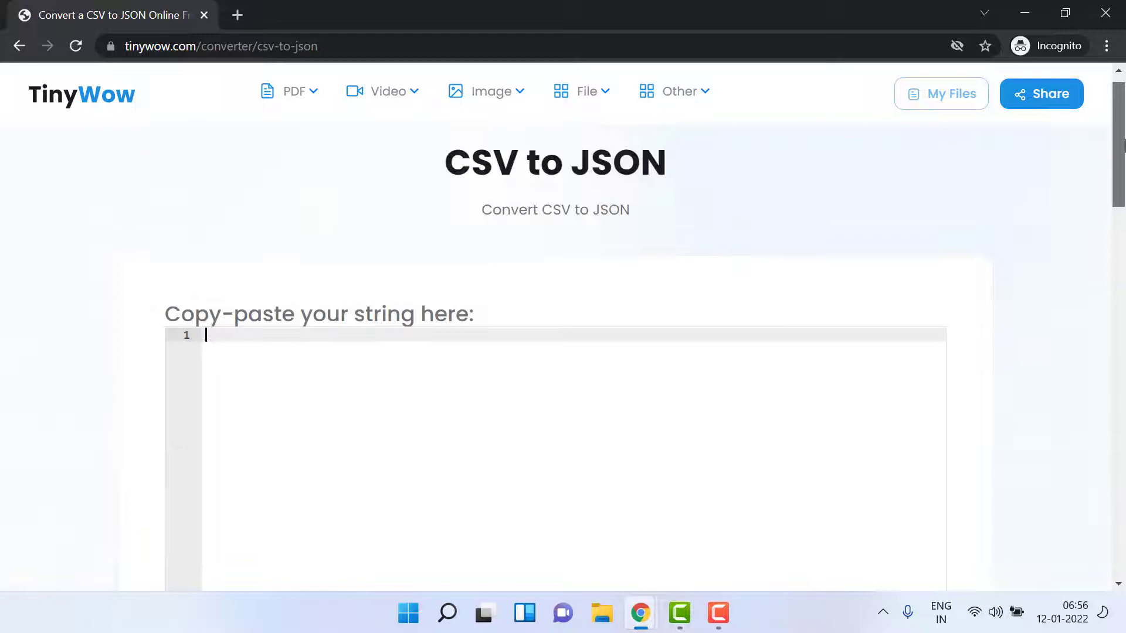
{"action": "left_click", "coordinate": [586, 92]}
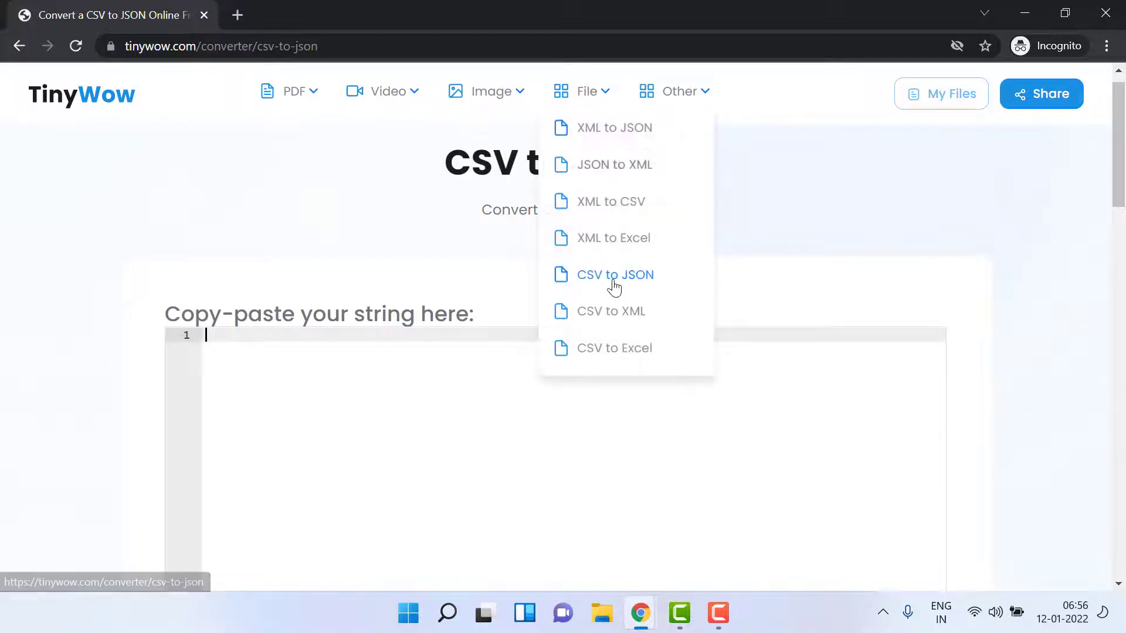
{"action": "mouse_move", "coordinate": [665, 178]}
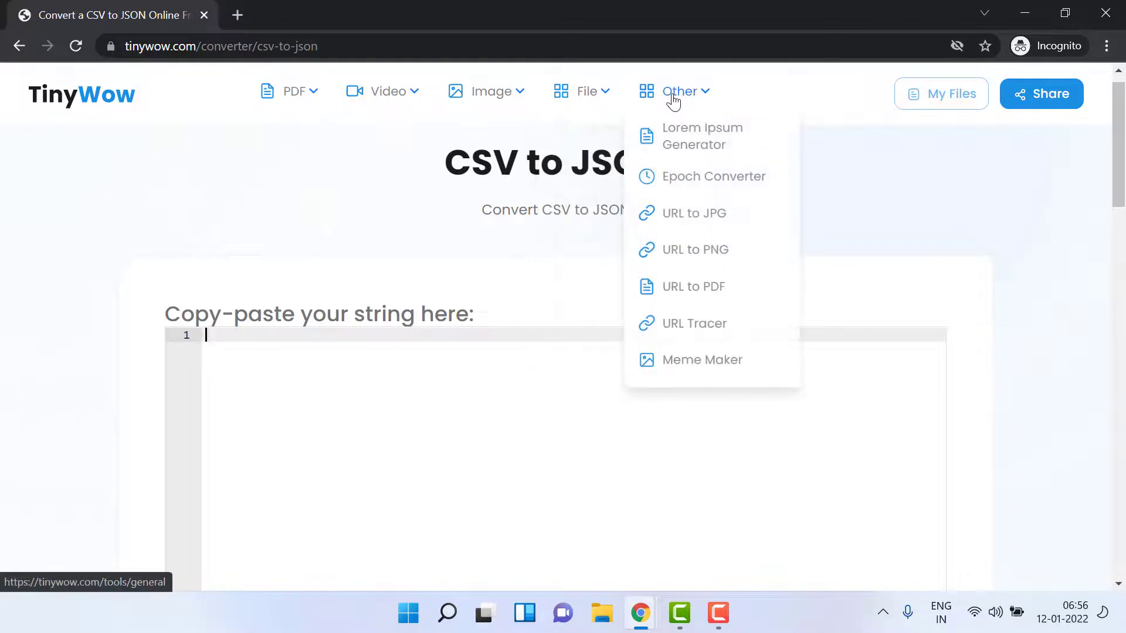
{"action": "mouse_move", "coordinate": [714, 141]}
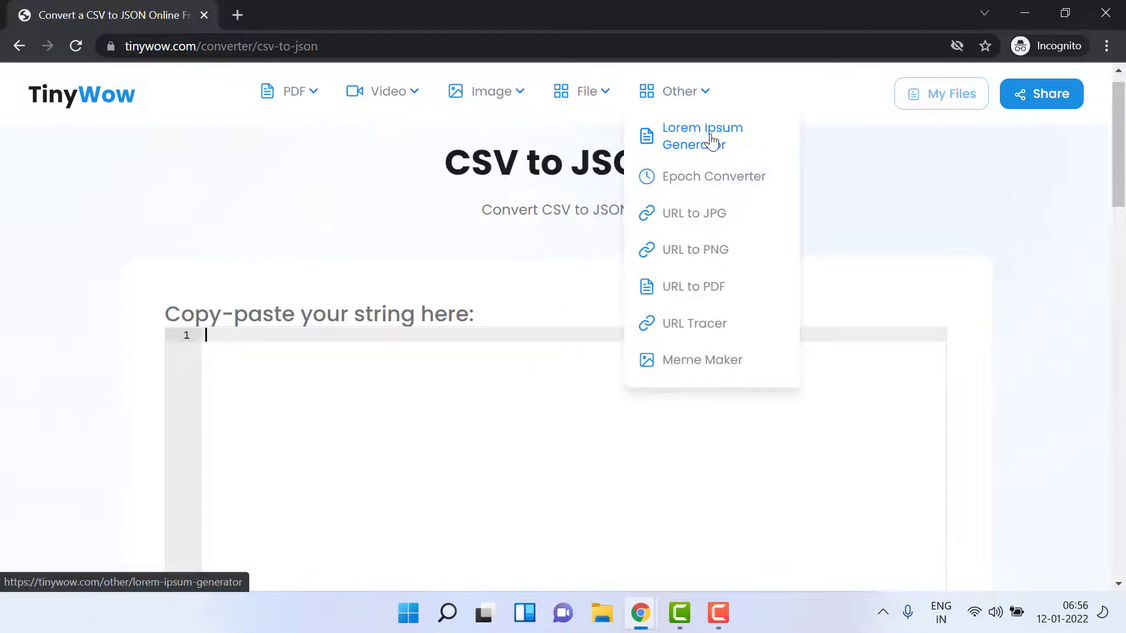
- Launch the Lorem Ipsum Generator and request 100 words, triggering a reCaptcha
{"action": "left_click", "coordinate": [702, 136]}
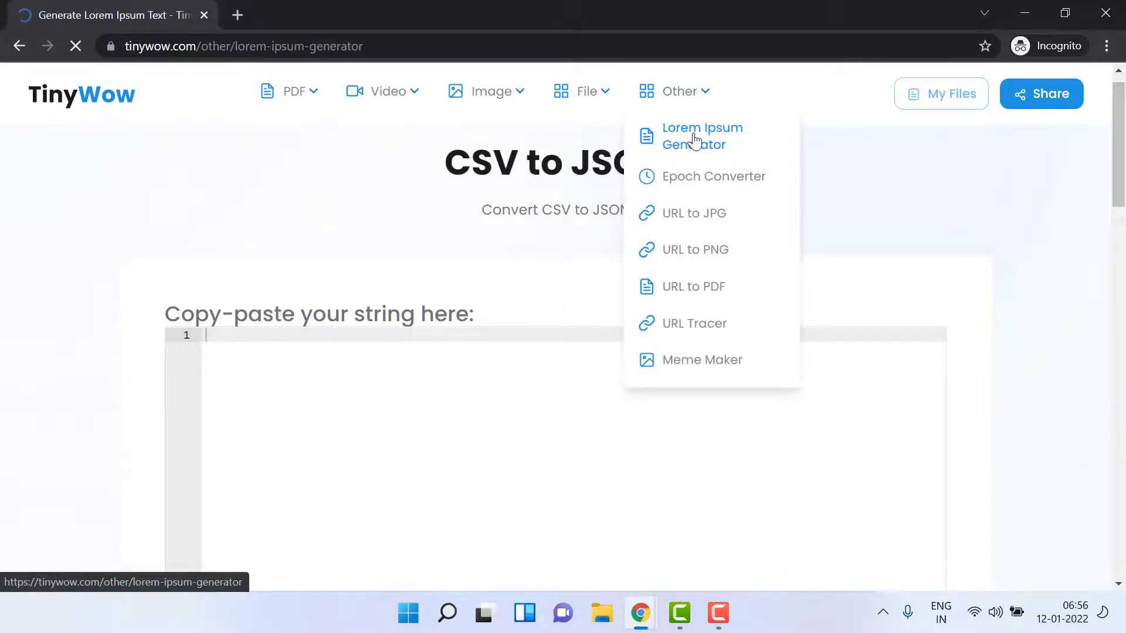
{"action": "left_click", "coordinate": [701, 135]}
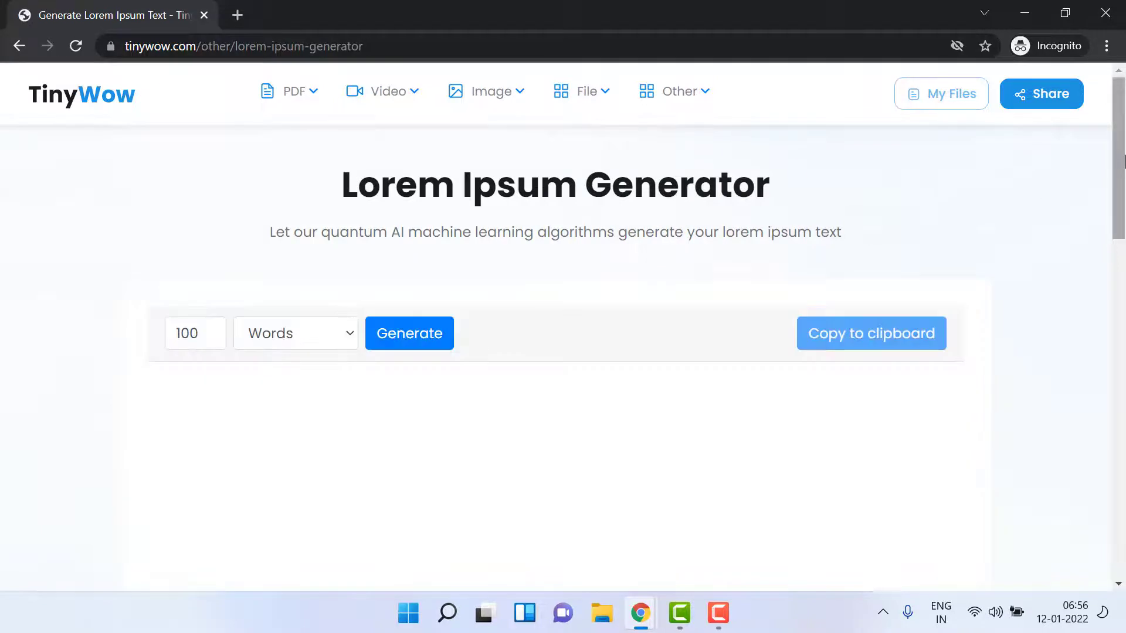
{"action": "scroll", "scroll_direction": "down", "scroll_amount": 3}
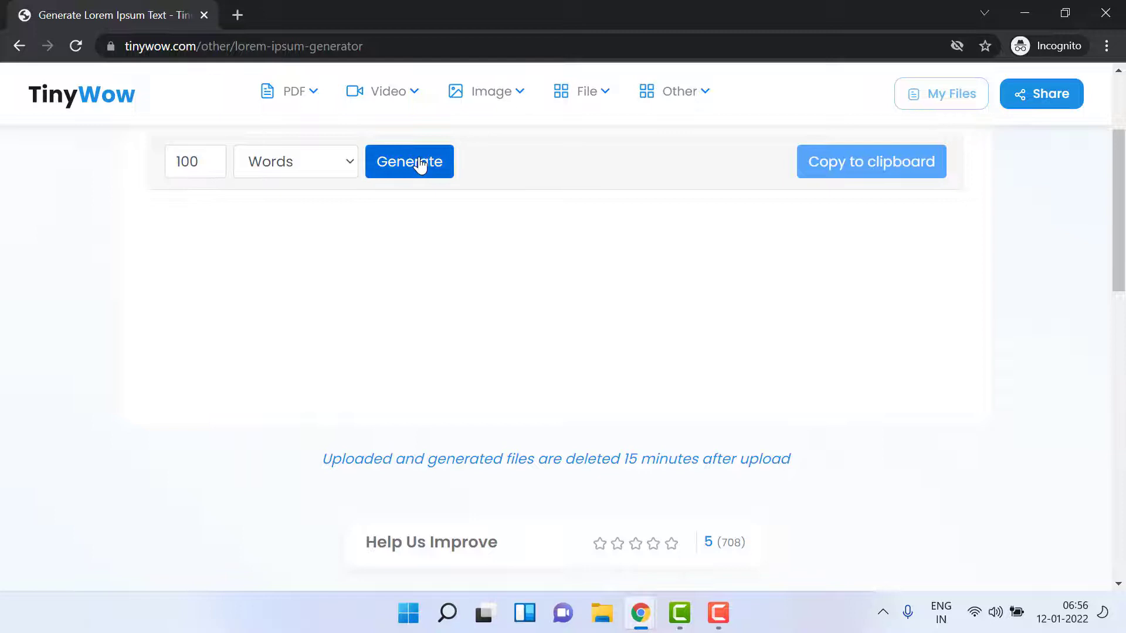
{"action": "left_click", "coordinate": [409, 161]}
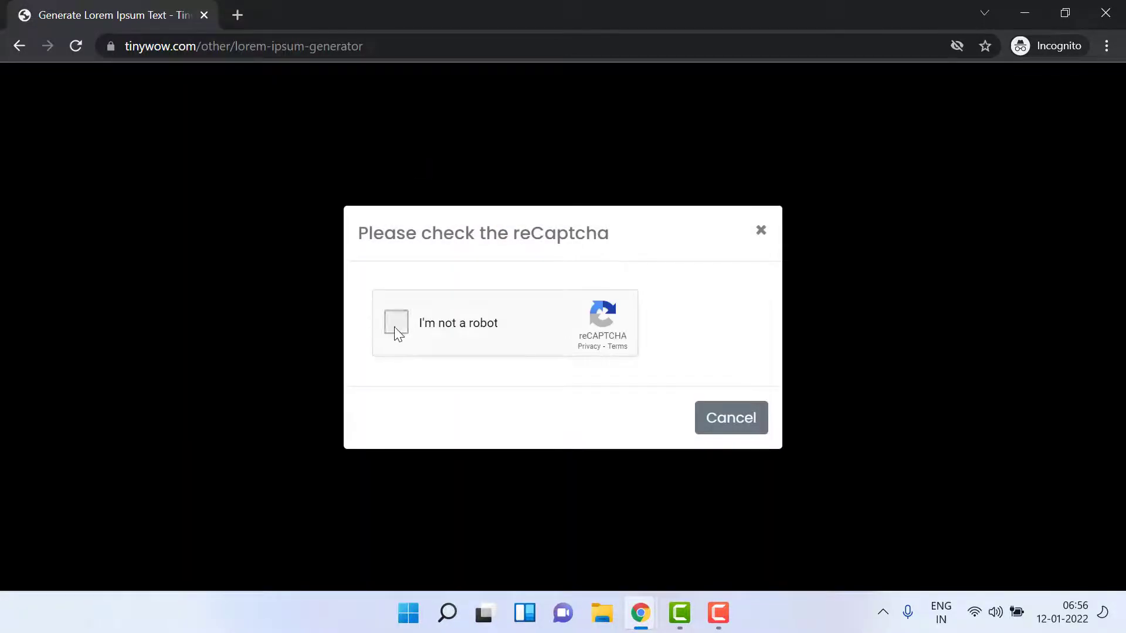
- Pass the 'I'm not a robot' check so the 100-word lorem ipsum paragraph is generated
{"action": "left_click", "coordinate": [397, 323]}
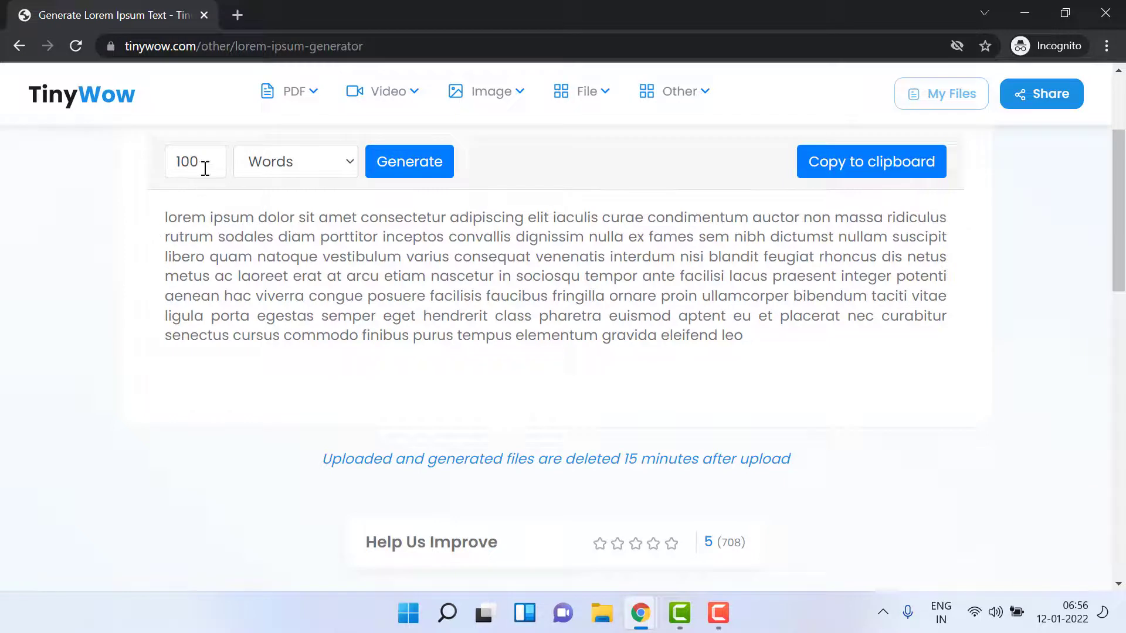
{"action": "left_click", "coordinate": [295, 161]}
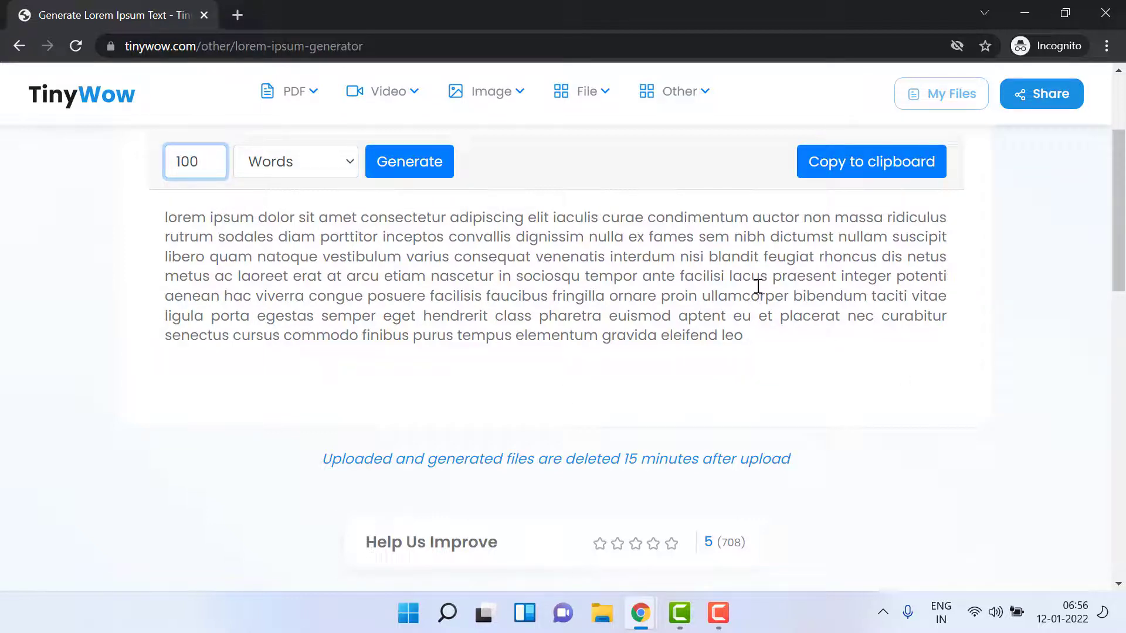
{"action": "left_click", "coordinate": [680, 91]}
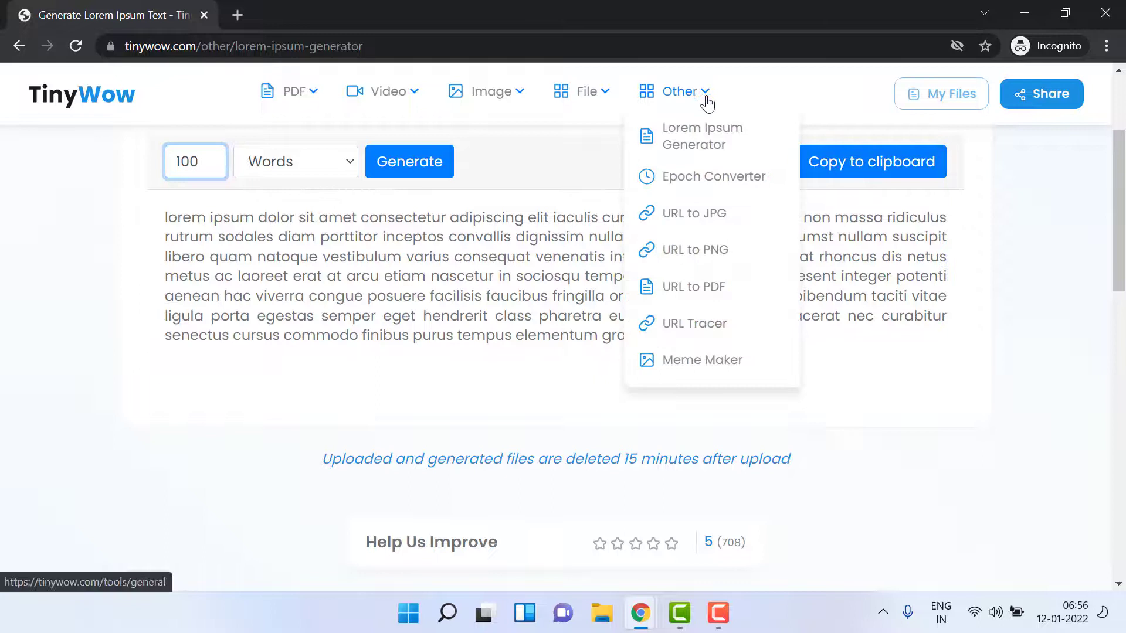
{"action": "mouse_move", "coordinate": [720, 187]}
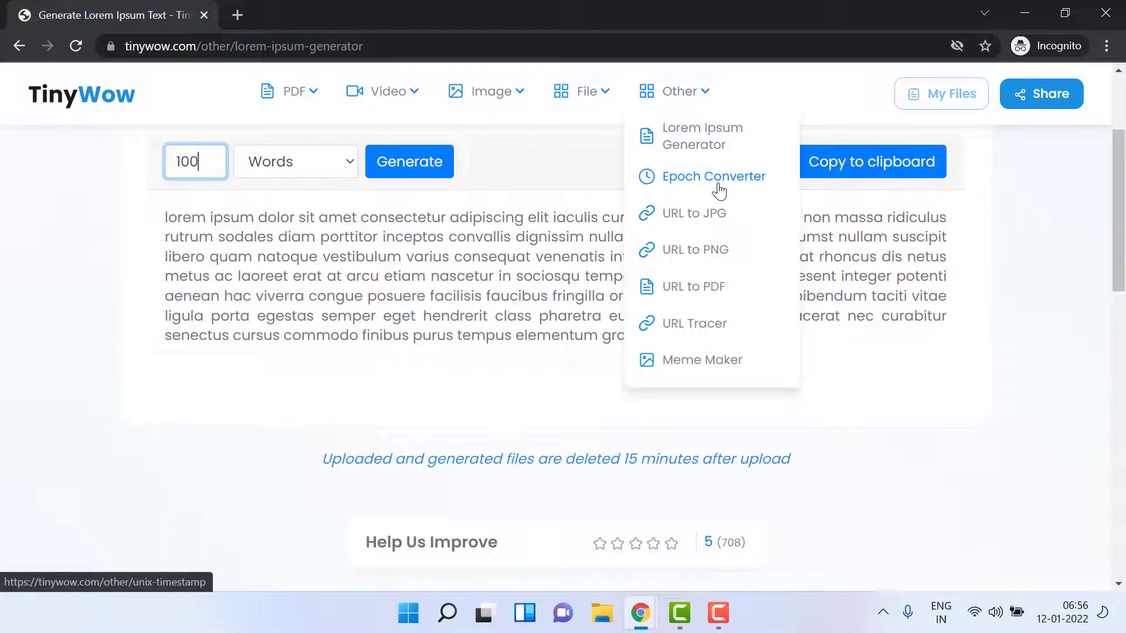
{"action": "mouse_move", "coordinate": [683, 183]}
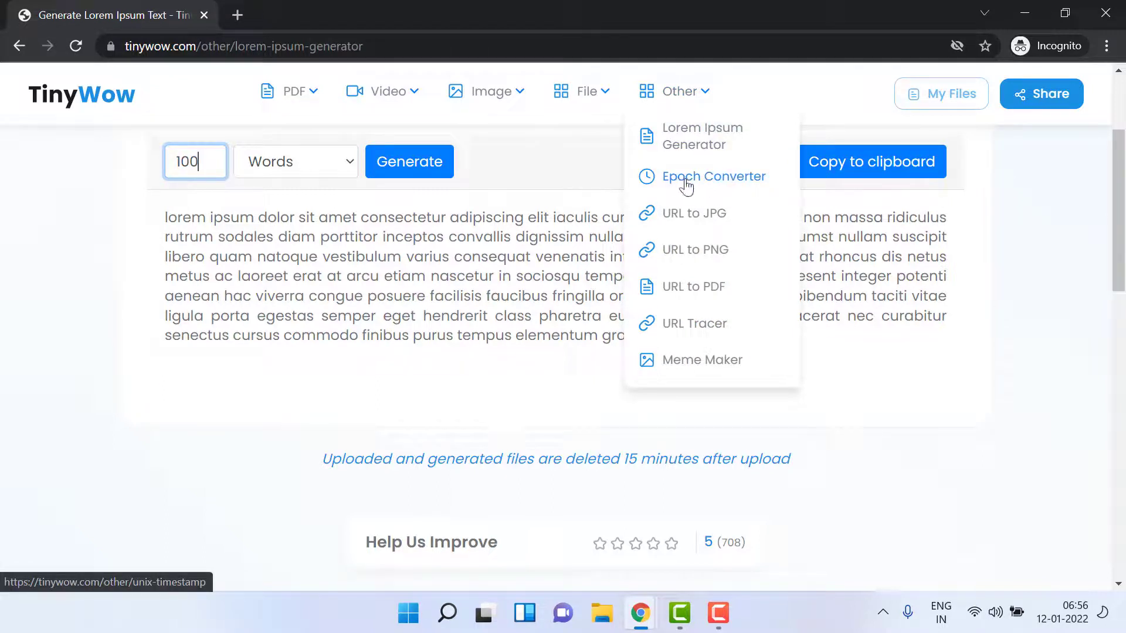
{"action": "mouse_move", "coordinate": [692, 221]}
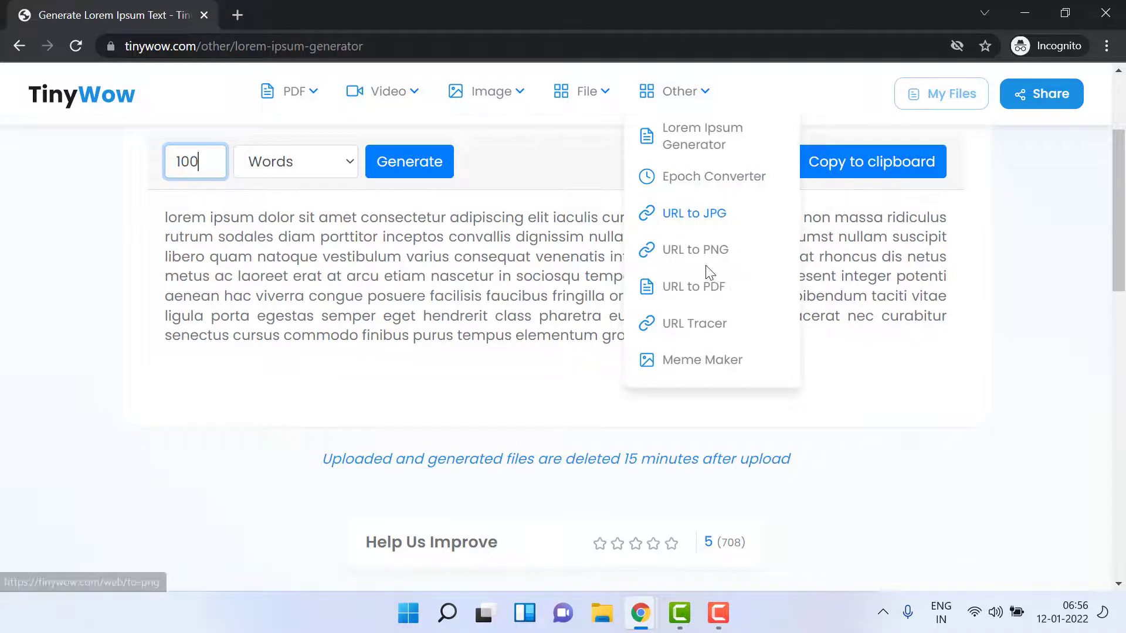
{"action": "mouse_move", "coordinate": [693, 328]}
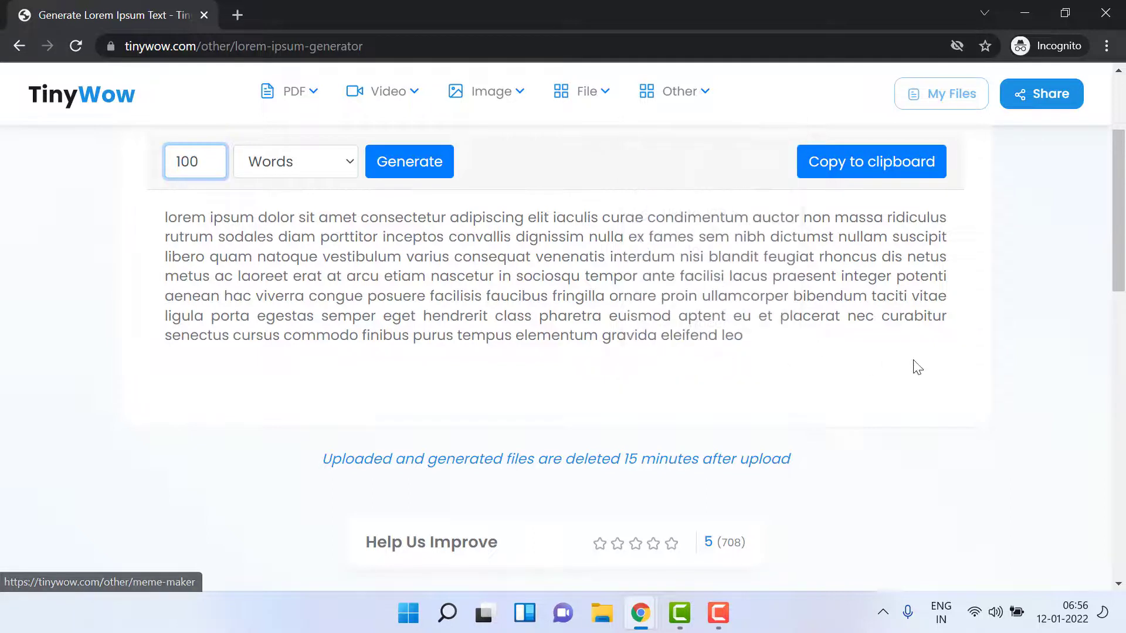
- Head back to the TinyWow home page from the Lorem Ipsum Generator
{"action": "left_click", "coordinate": [97, 96]}
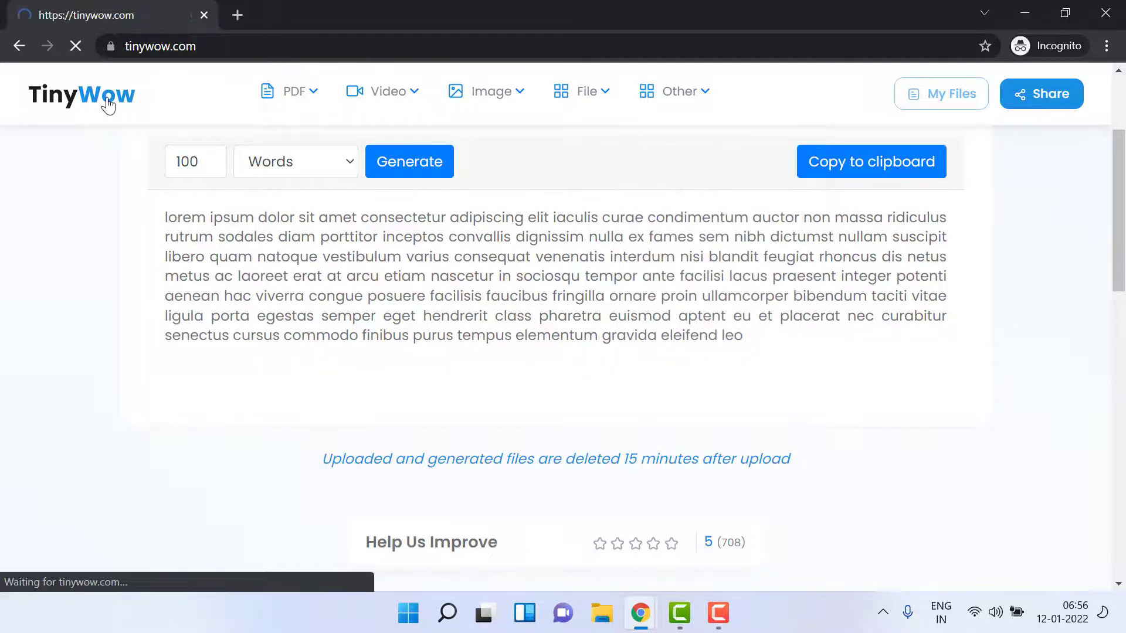
- Browse the home page's full tool catalogue down to the site footer
{"action": "left_click", "coordinate": [106, 96]}
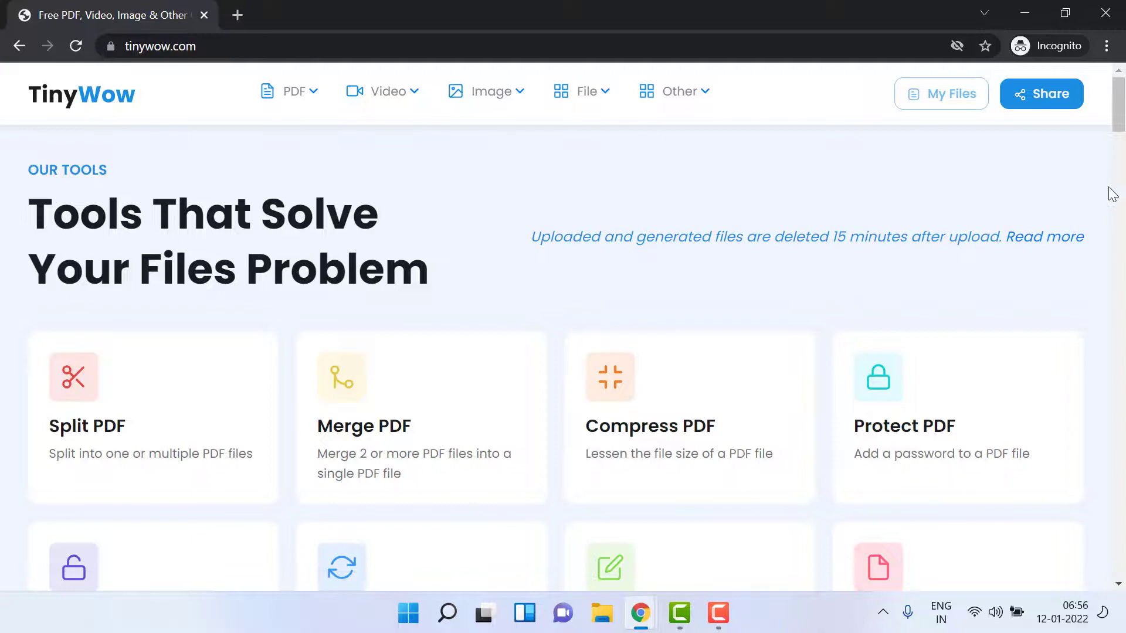
{"action": "scroll", "scroll_direction": "down", "scroll_amount": 3}
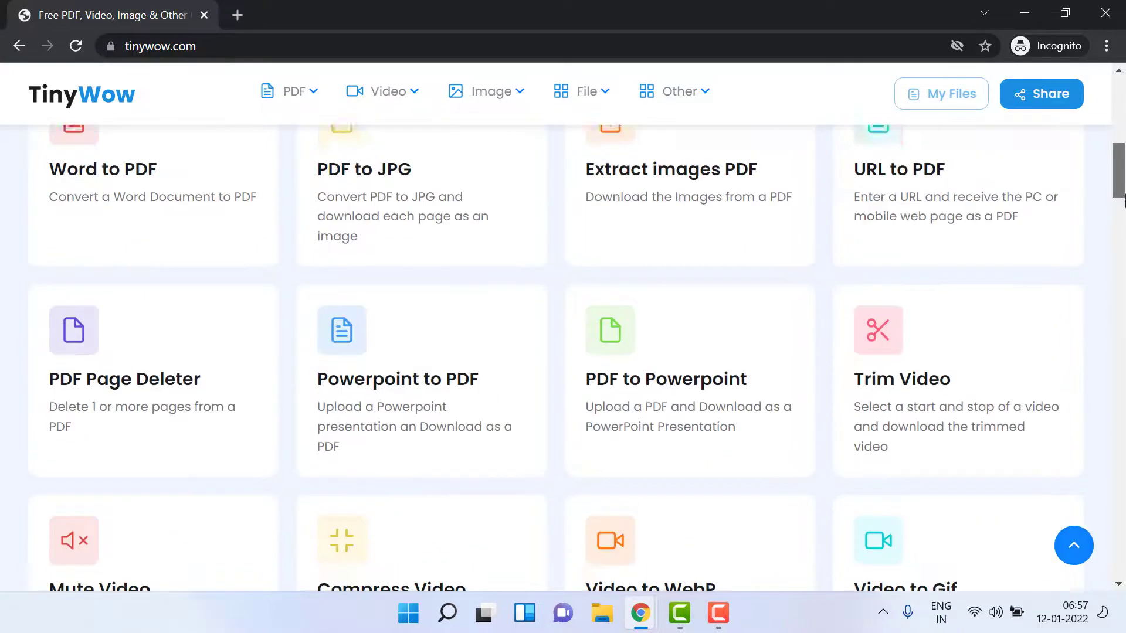
{"action": "scroll", "scroll_direction": "down", "scroll_amount": 3}
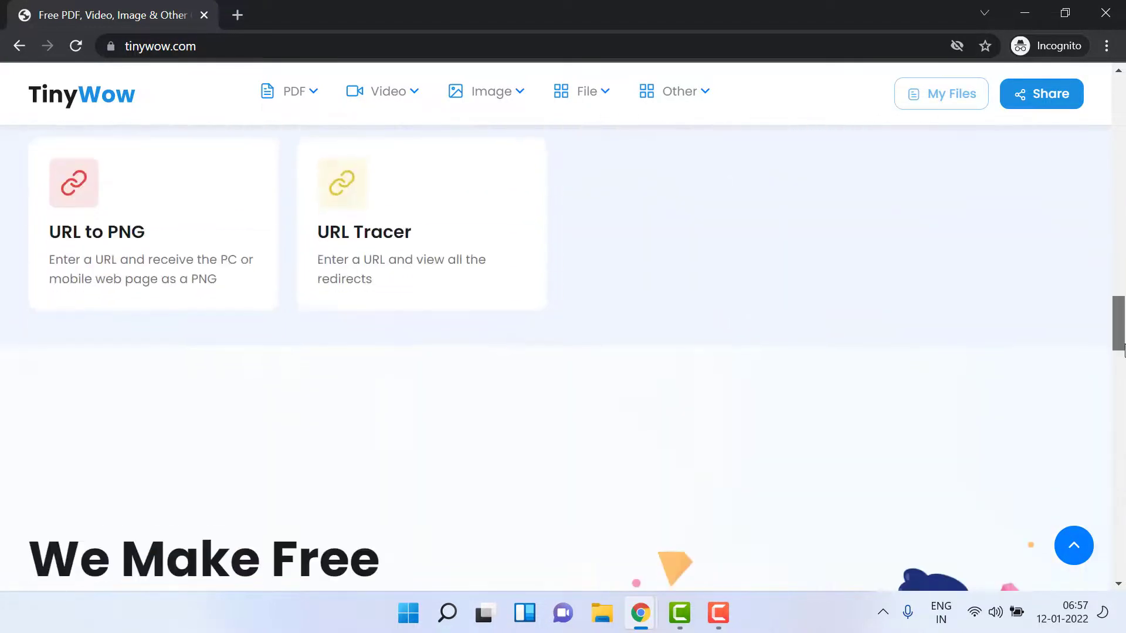
{"action": "scroll", "scroll_direction": "down", "scroll_amount": 3}
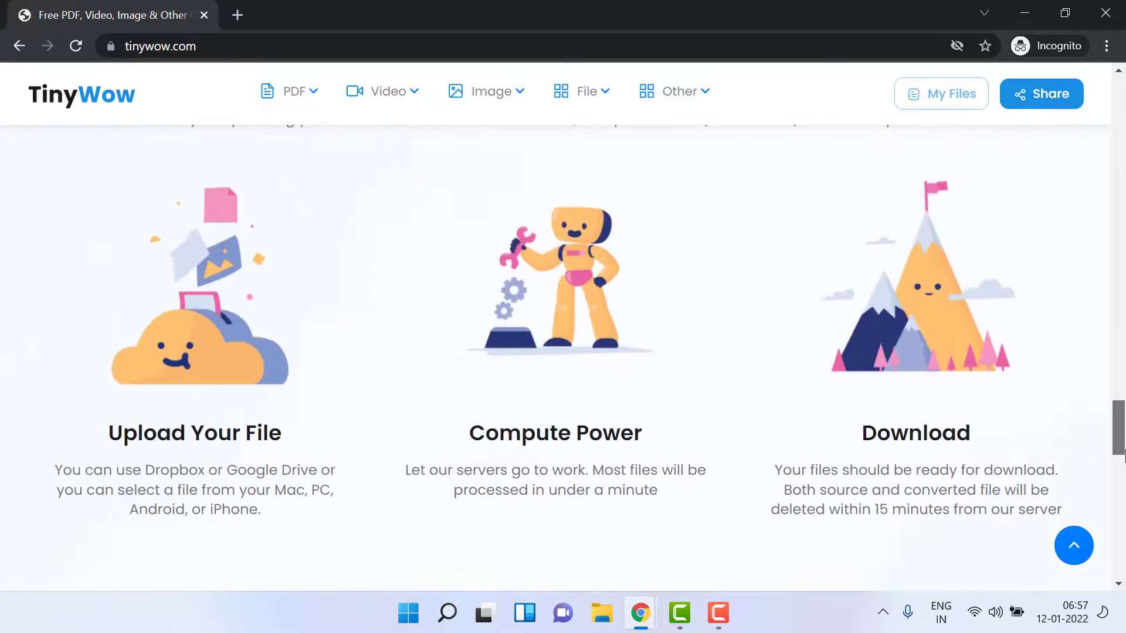
{"action": "scroll", "scroll_direction": "down", "scroll_amount": 3}
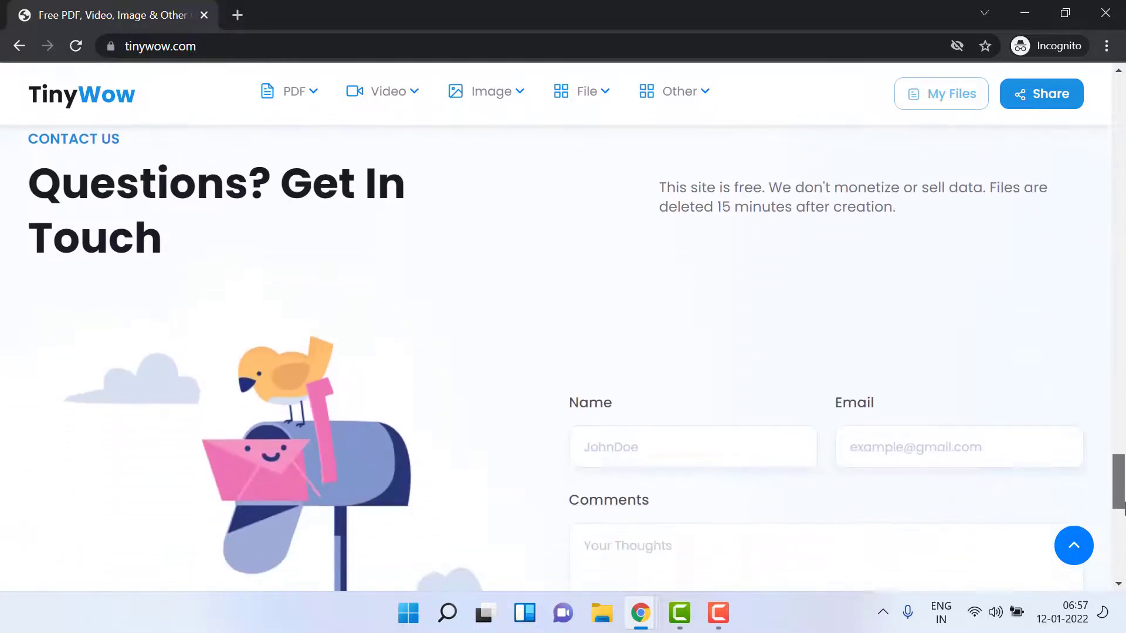
{"action": "scroll", "scroll_direction": "down", "scroll_amount": 3}
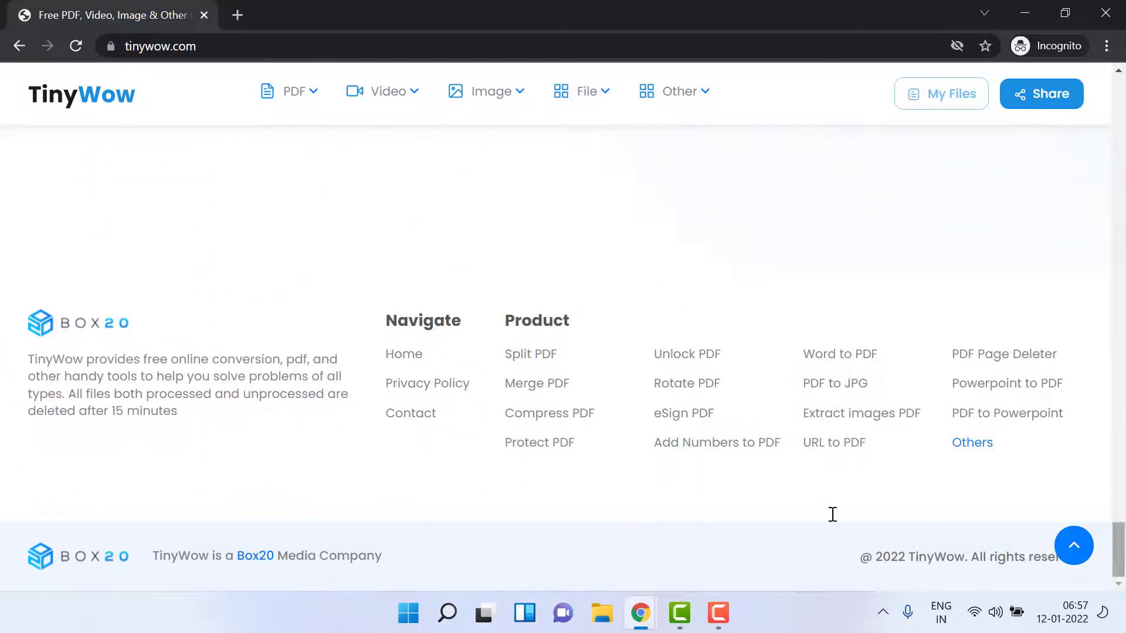
{"action": "mouse_move", "coordinate": [110, 401]}
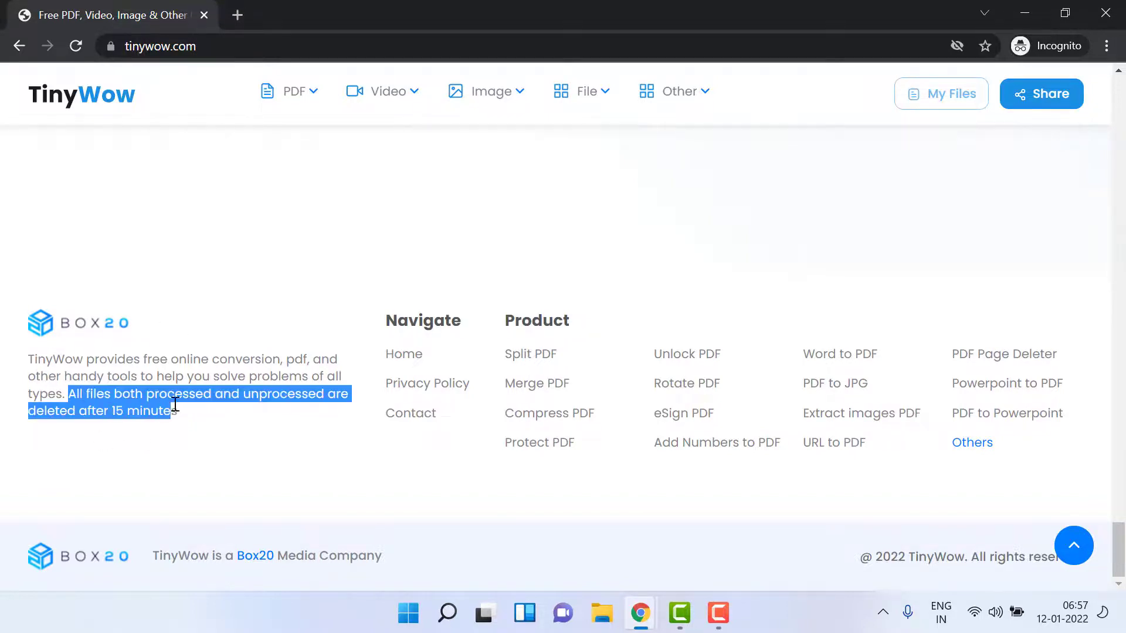
{"action": "left_click", "coordinate": [112, 410]}
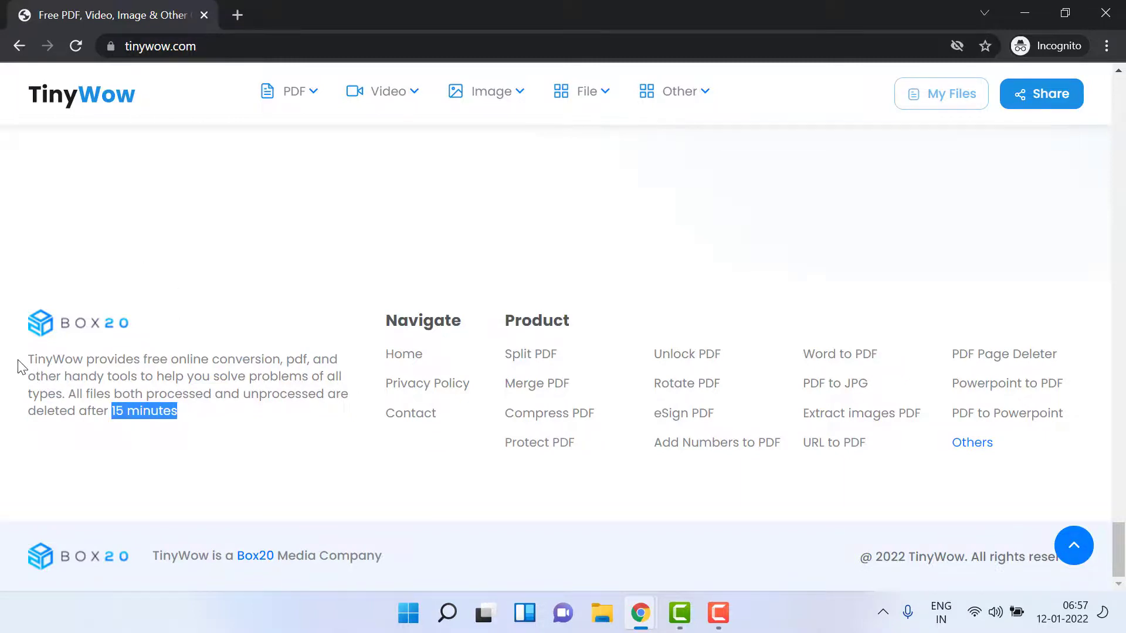
{"action": "left_click_drag", "start_coordinate": [27, 358], "coordinate": [194, 424]}
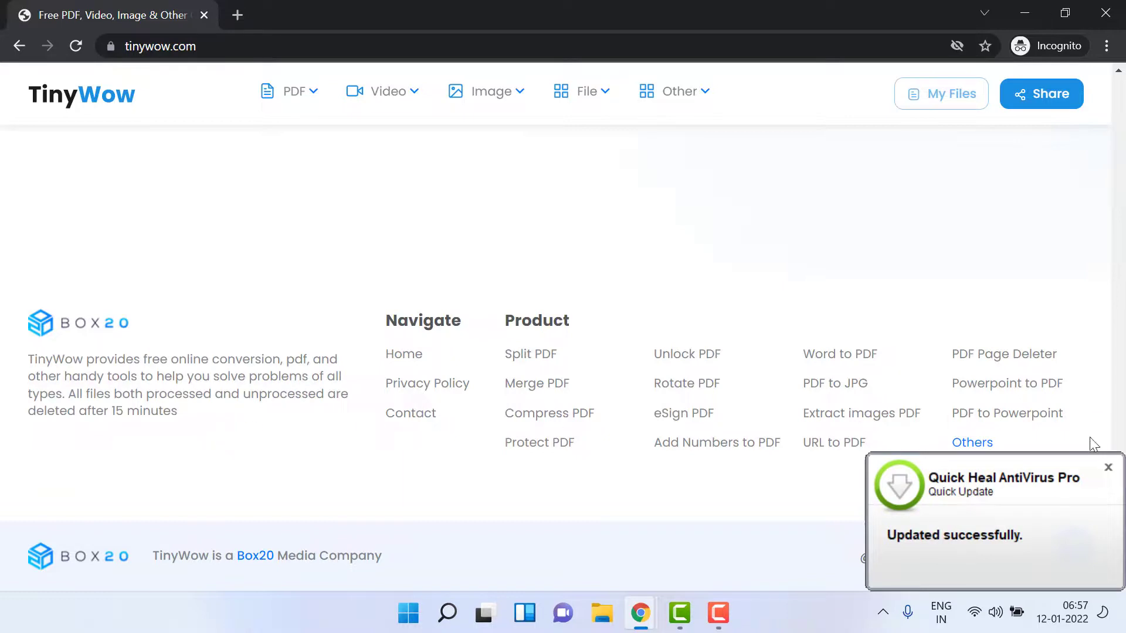
{"action": "left_click", "coordinate": [1108, 467]}
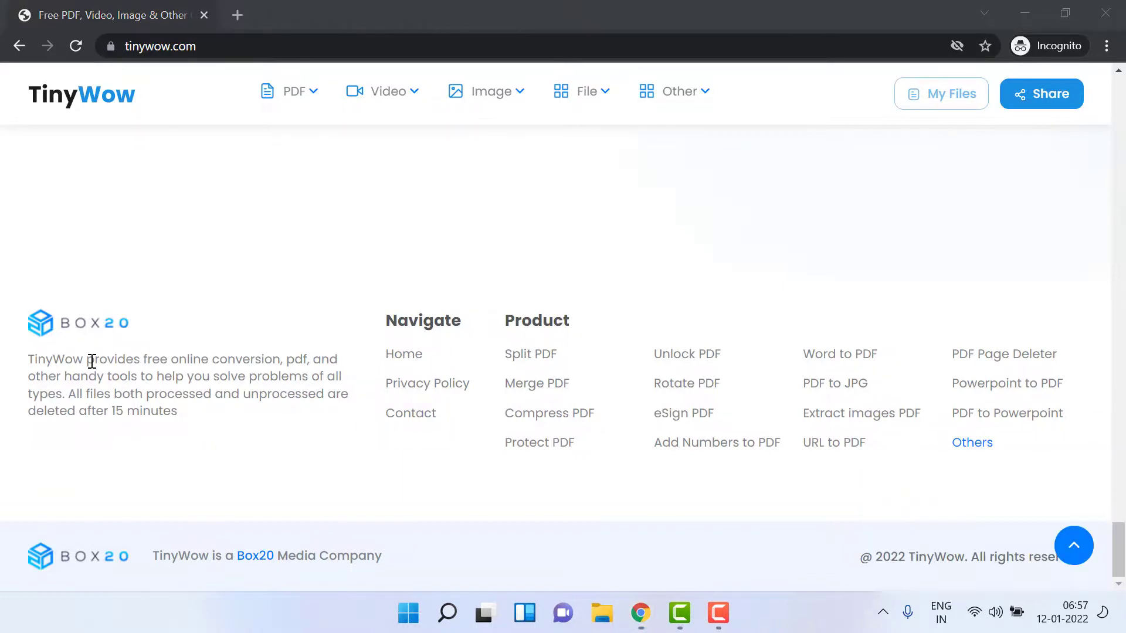
{"action": "left_click_drag", "start_coordinate": [86, 359], "coordinate": [218, 358]}
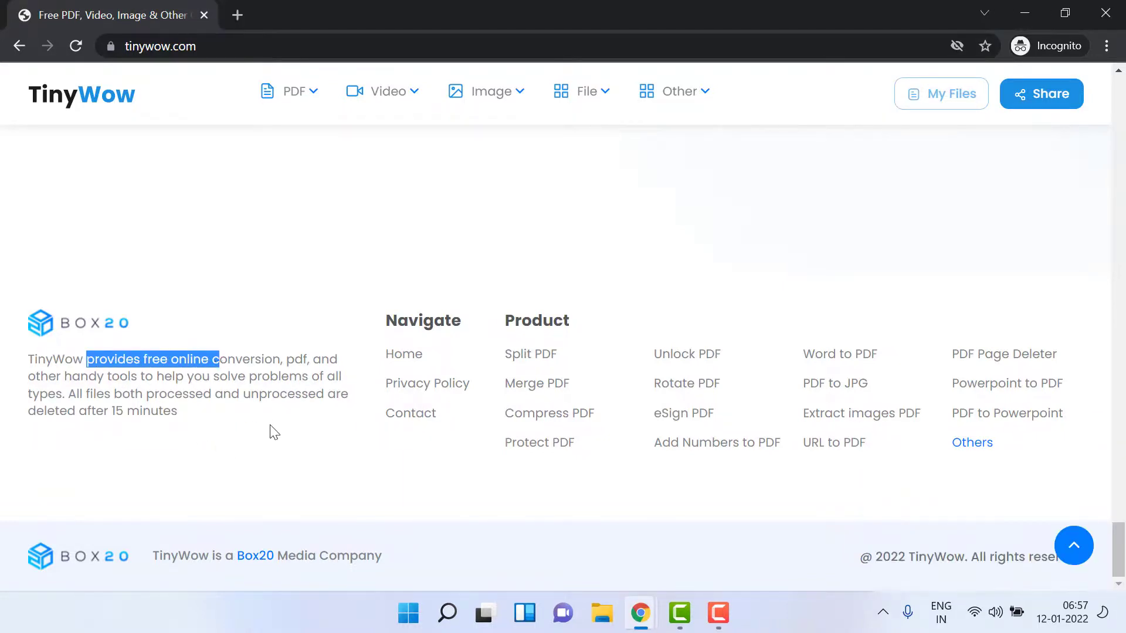